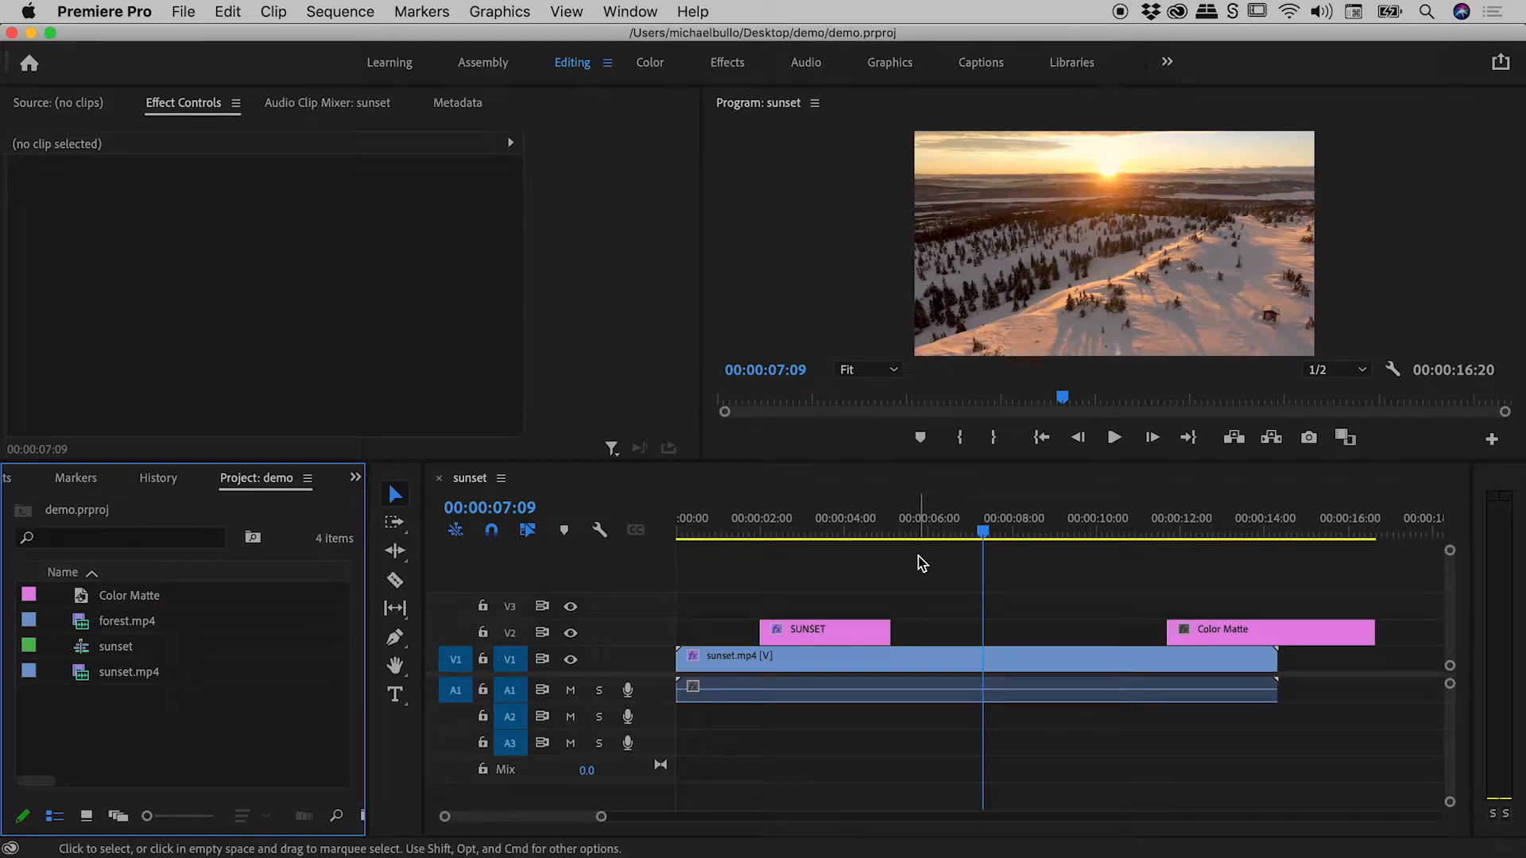
mouse_move(964, 678)
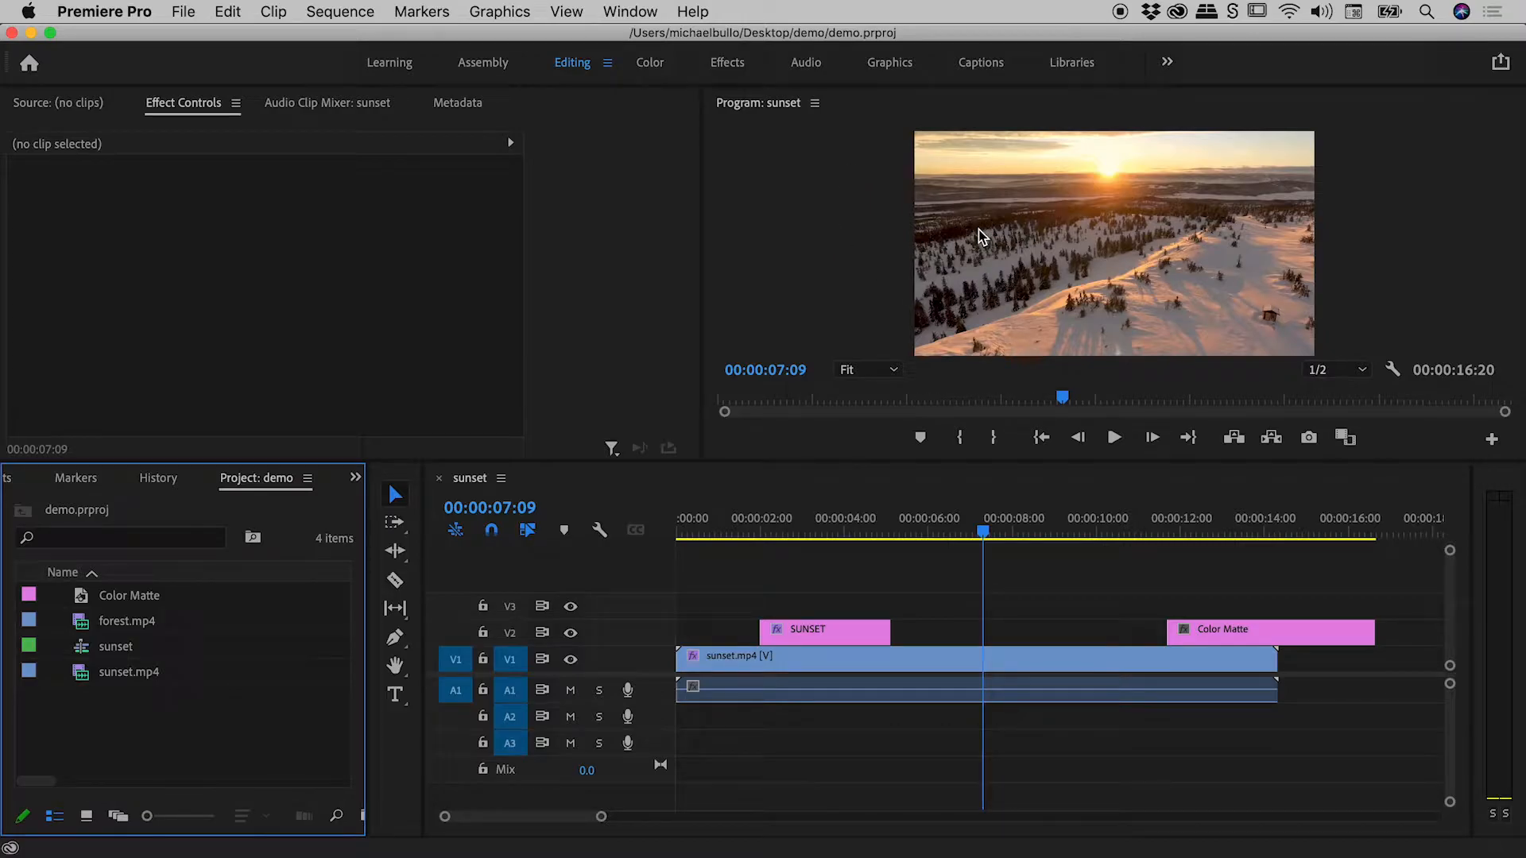
- Give the sunset sequence Timeline panel focus instead of the Project panel
click(183, 12)
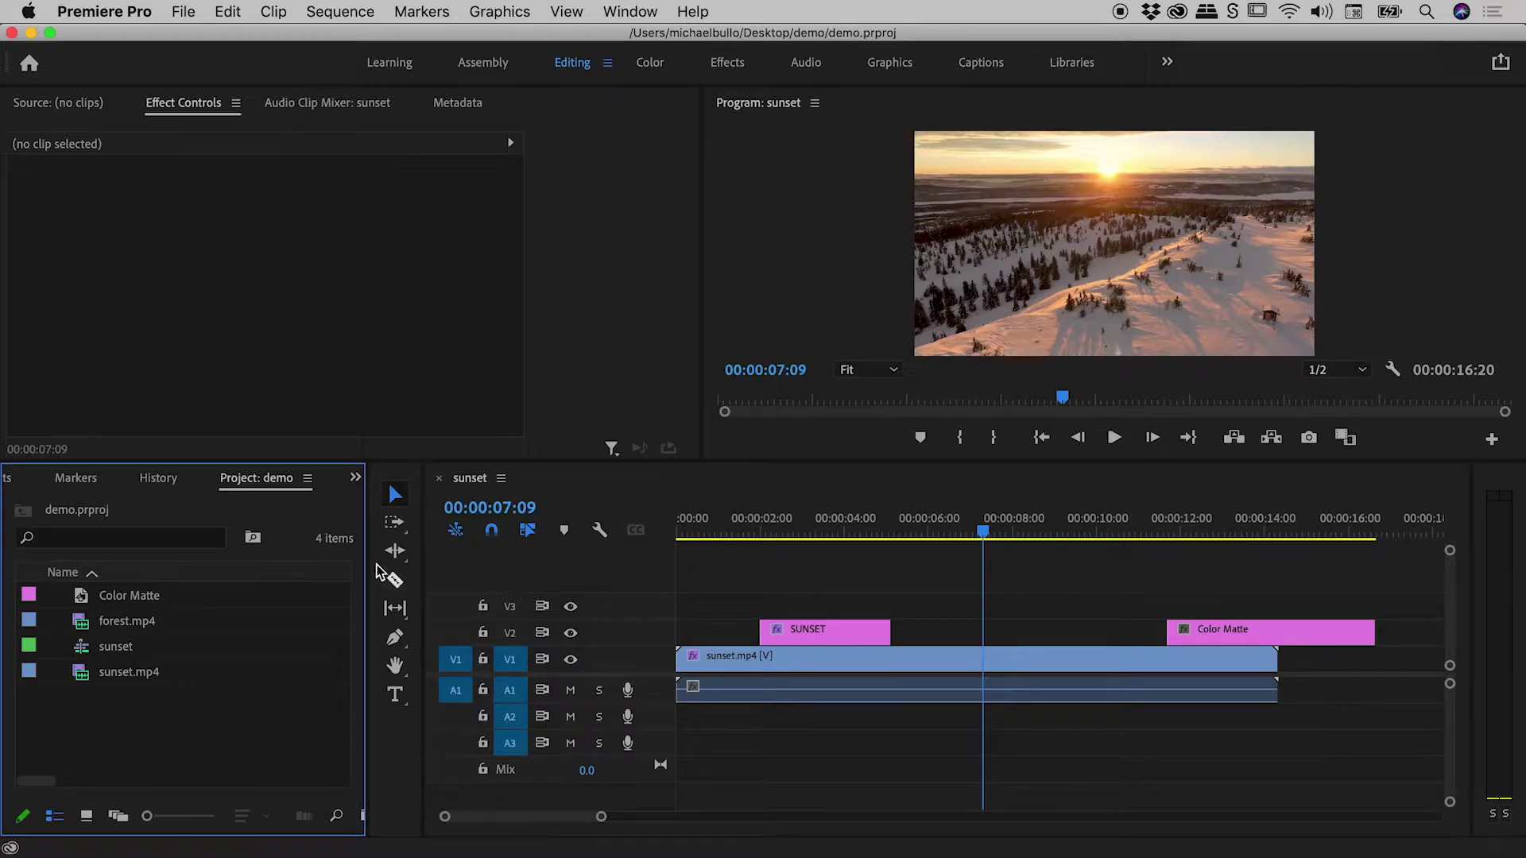
mouse_move(348, 784)
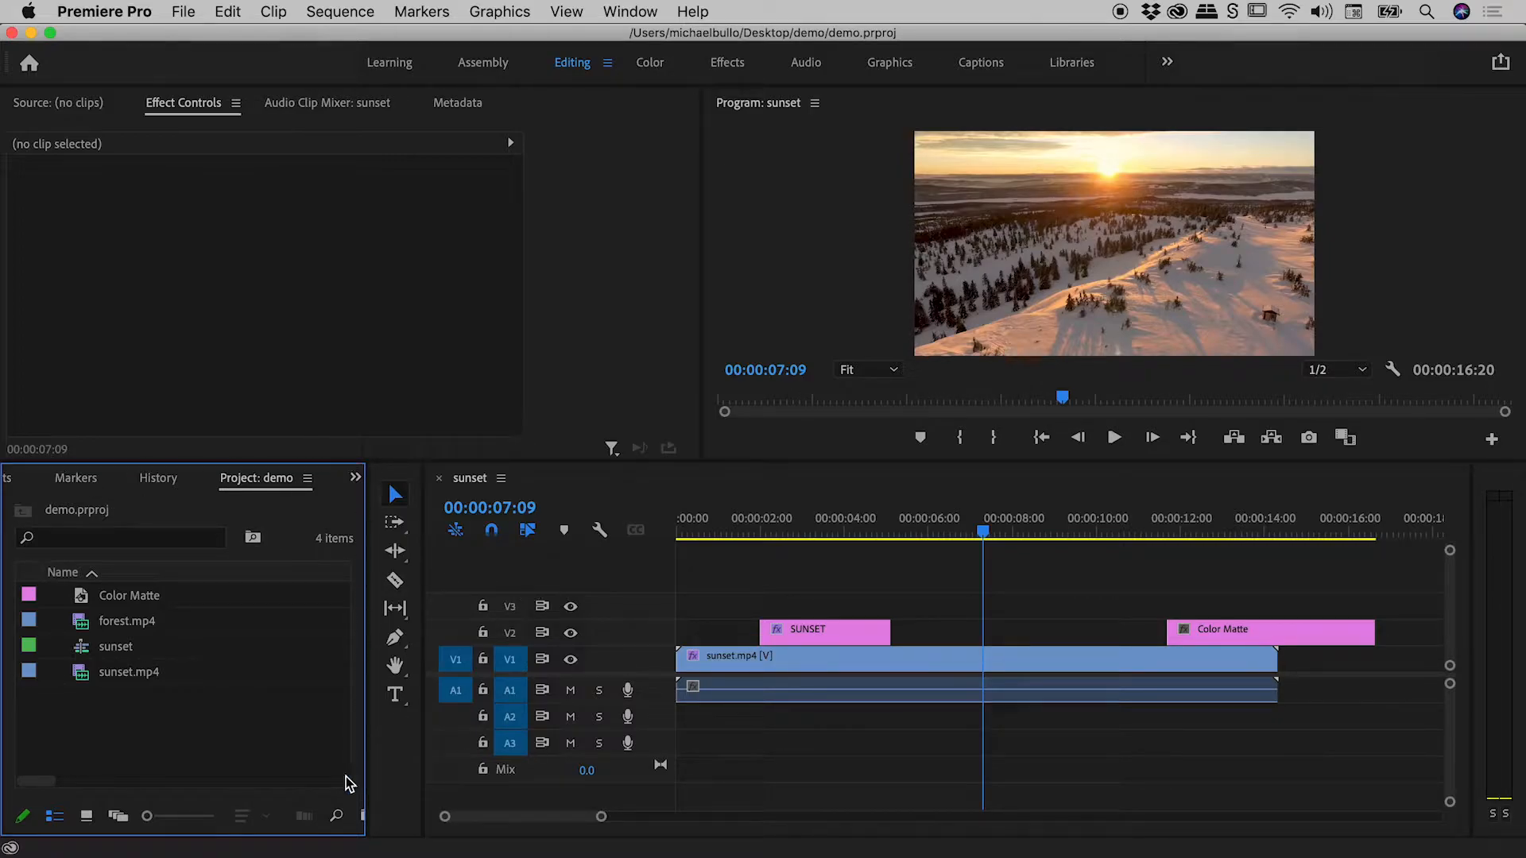
mouse_move(243, 680)
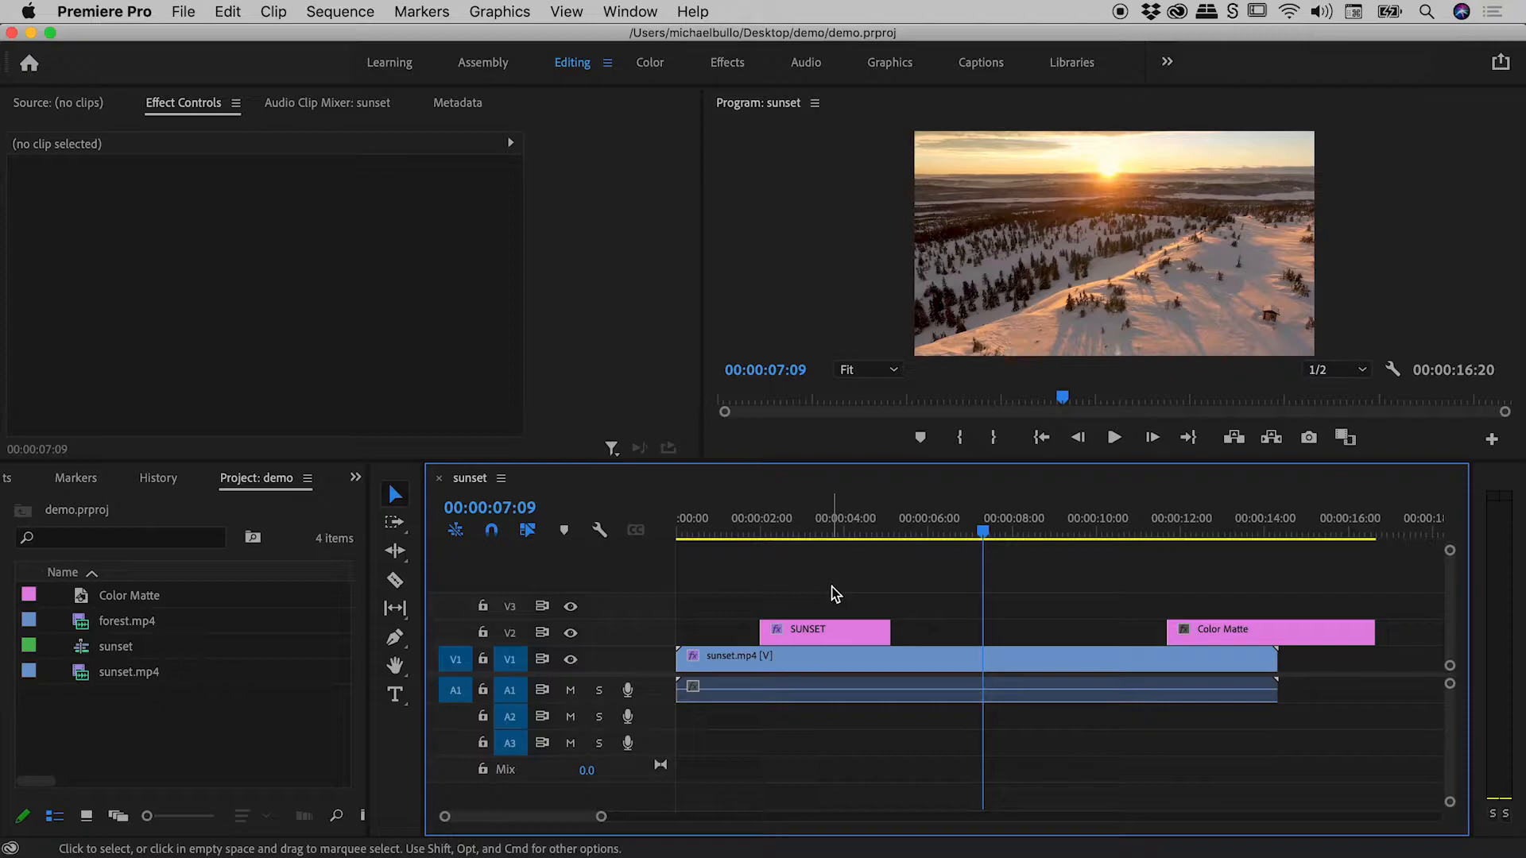
mouse_move(869, 365)
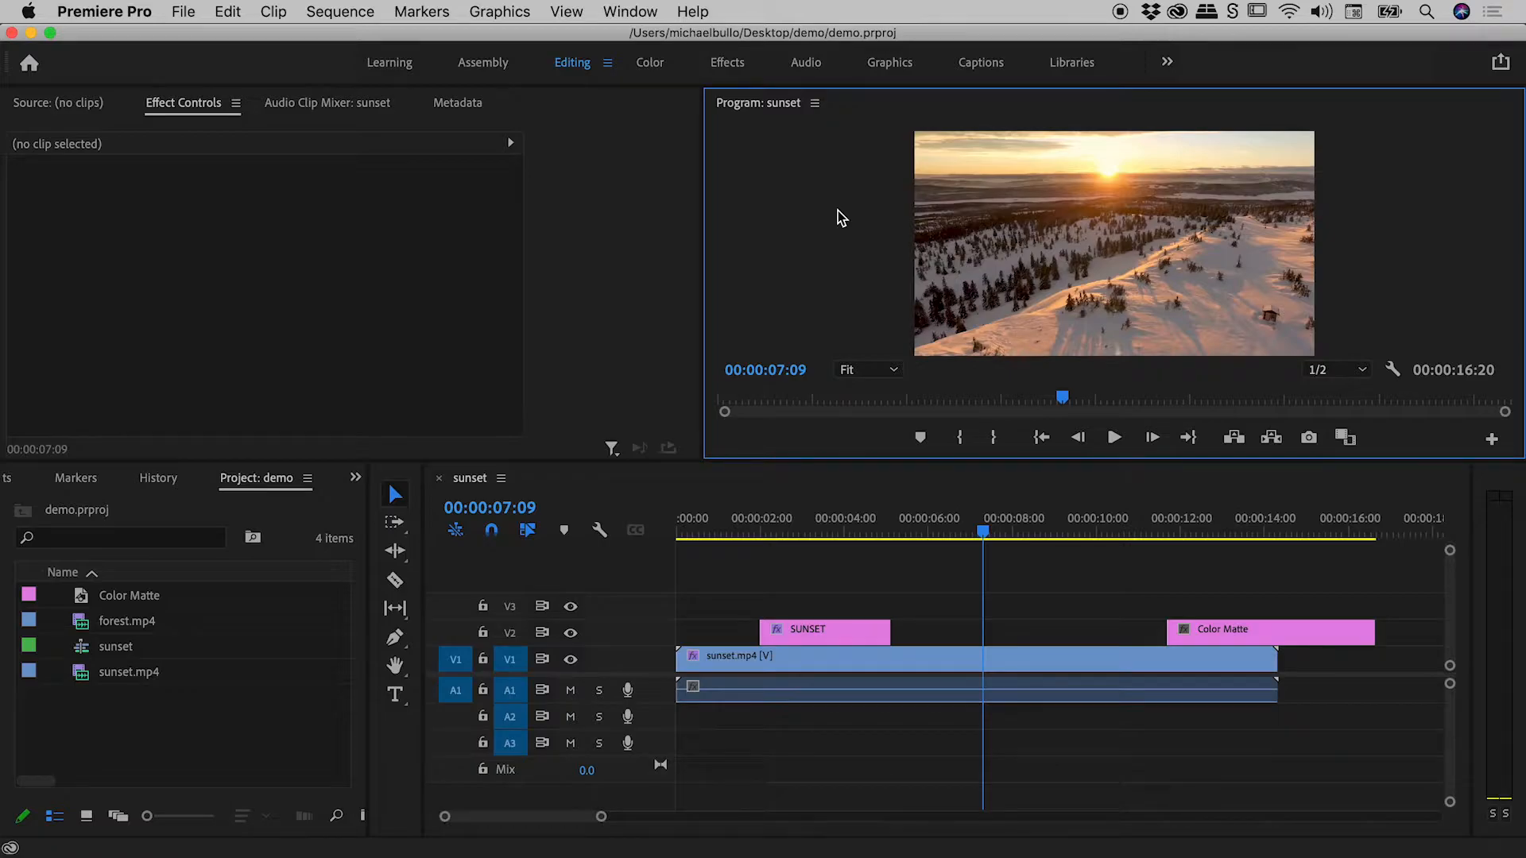
mouse_move(887, 419)
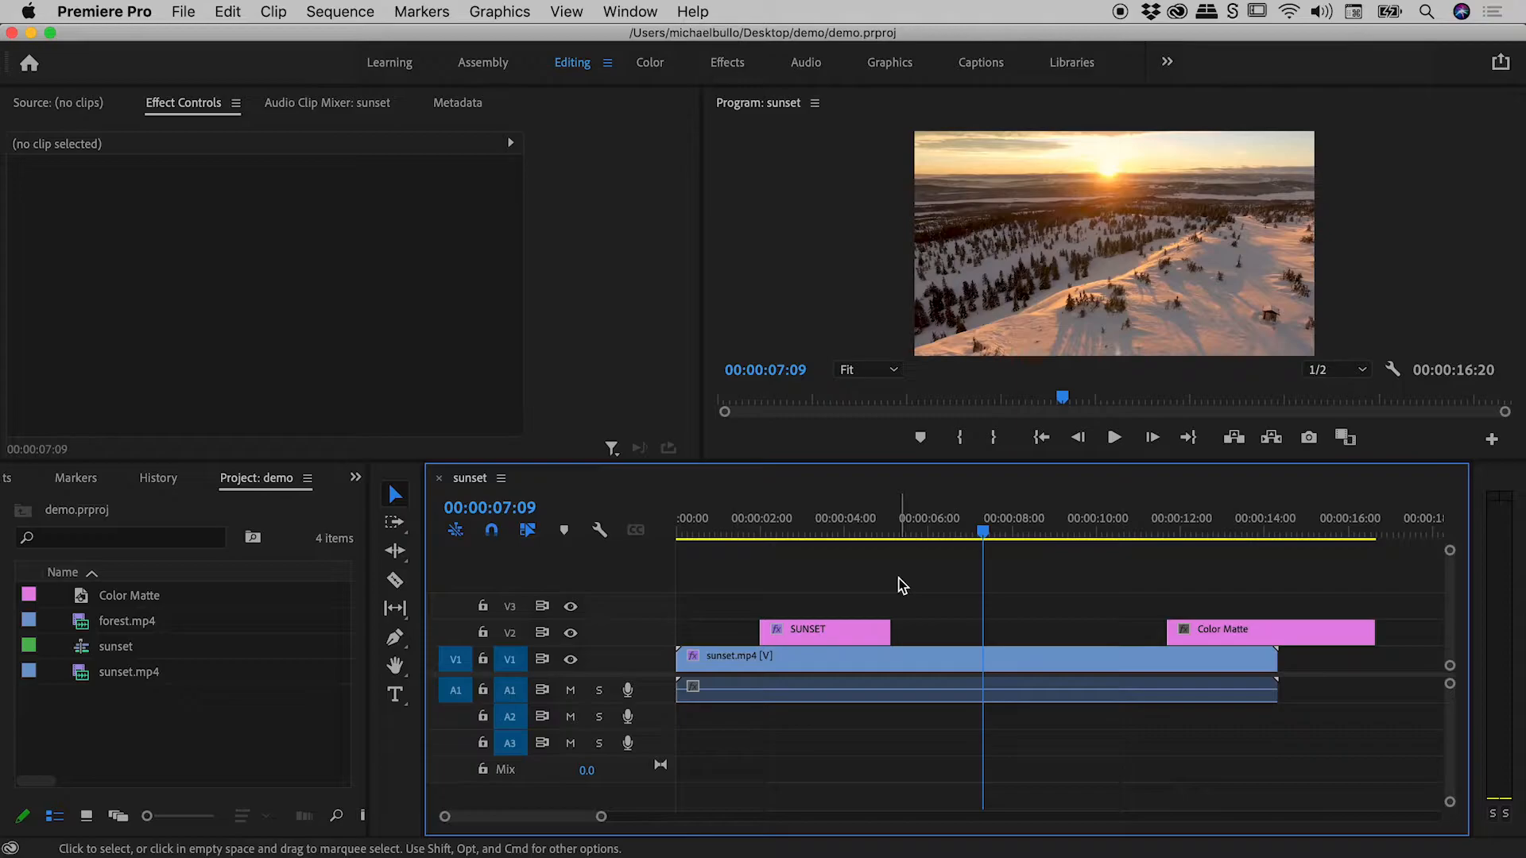
click(183, 12)
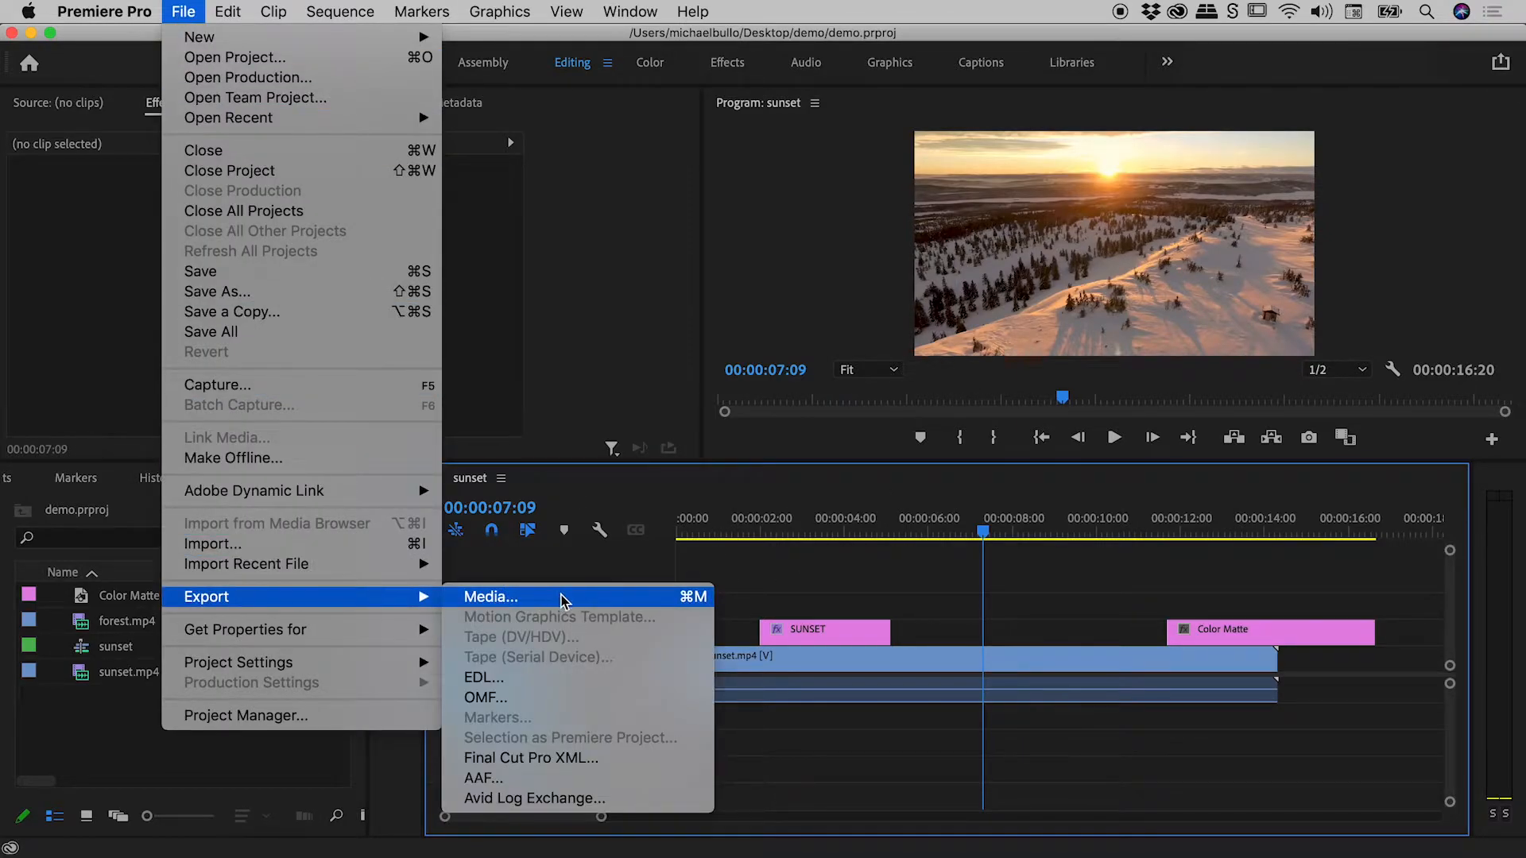
click(490, 597)
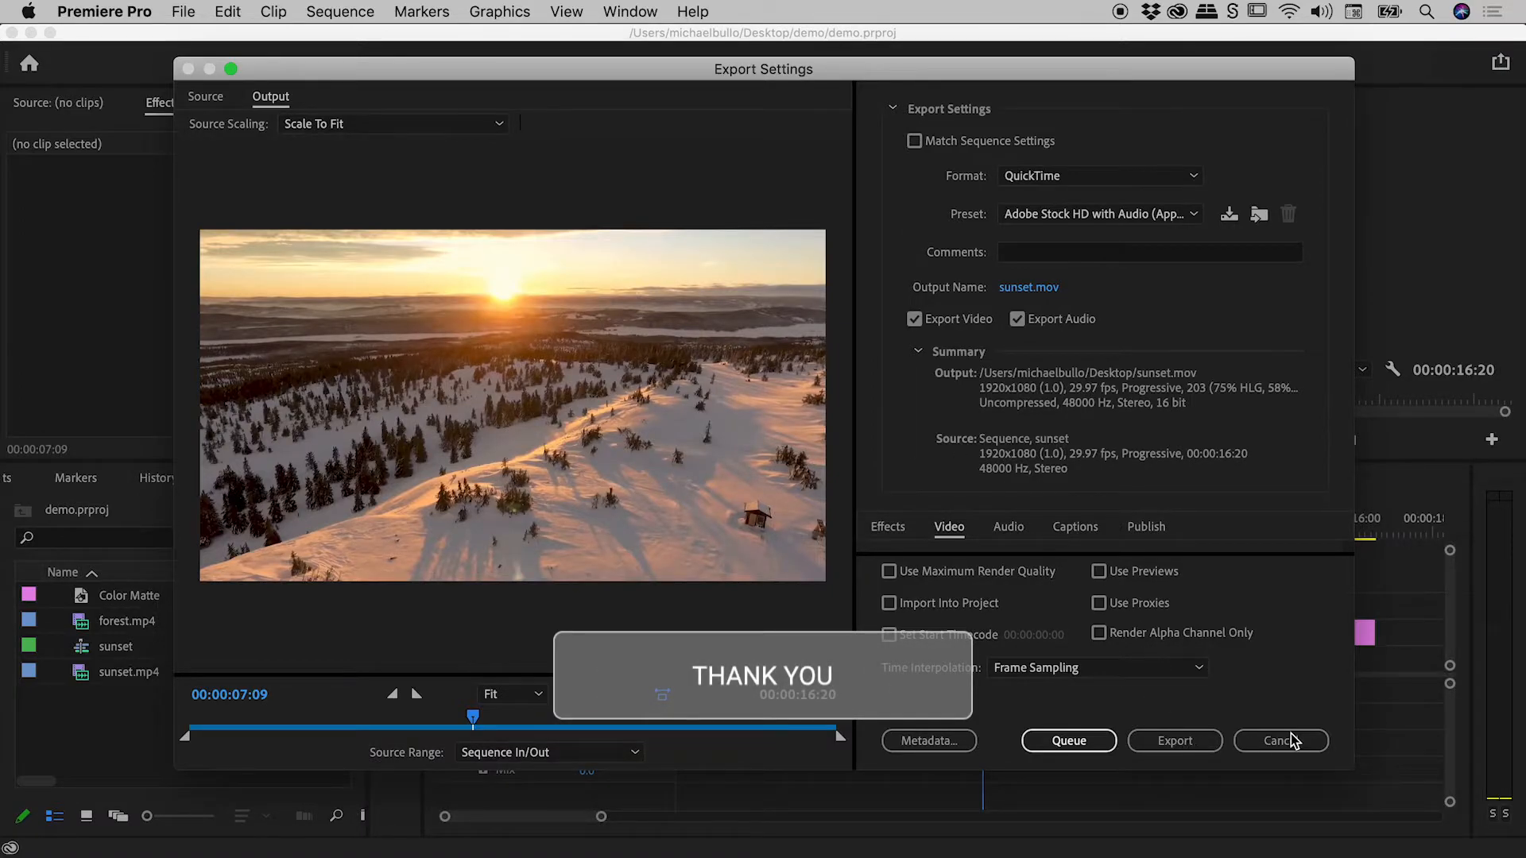
click(1280, 741)
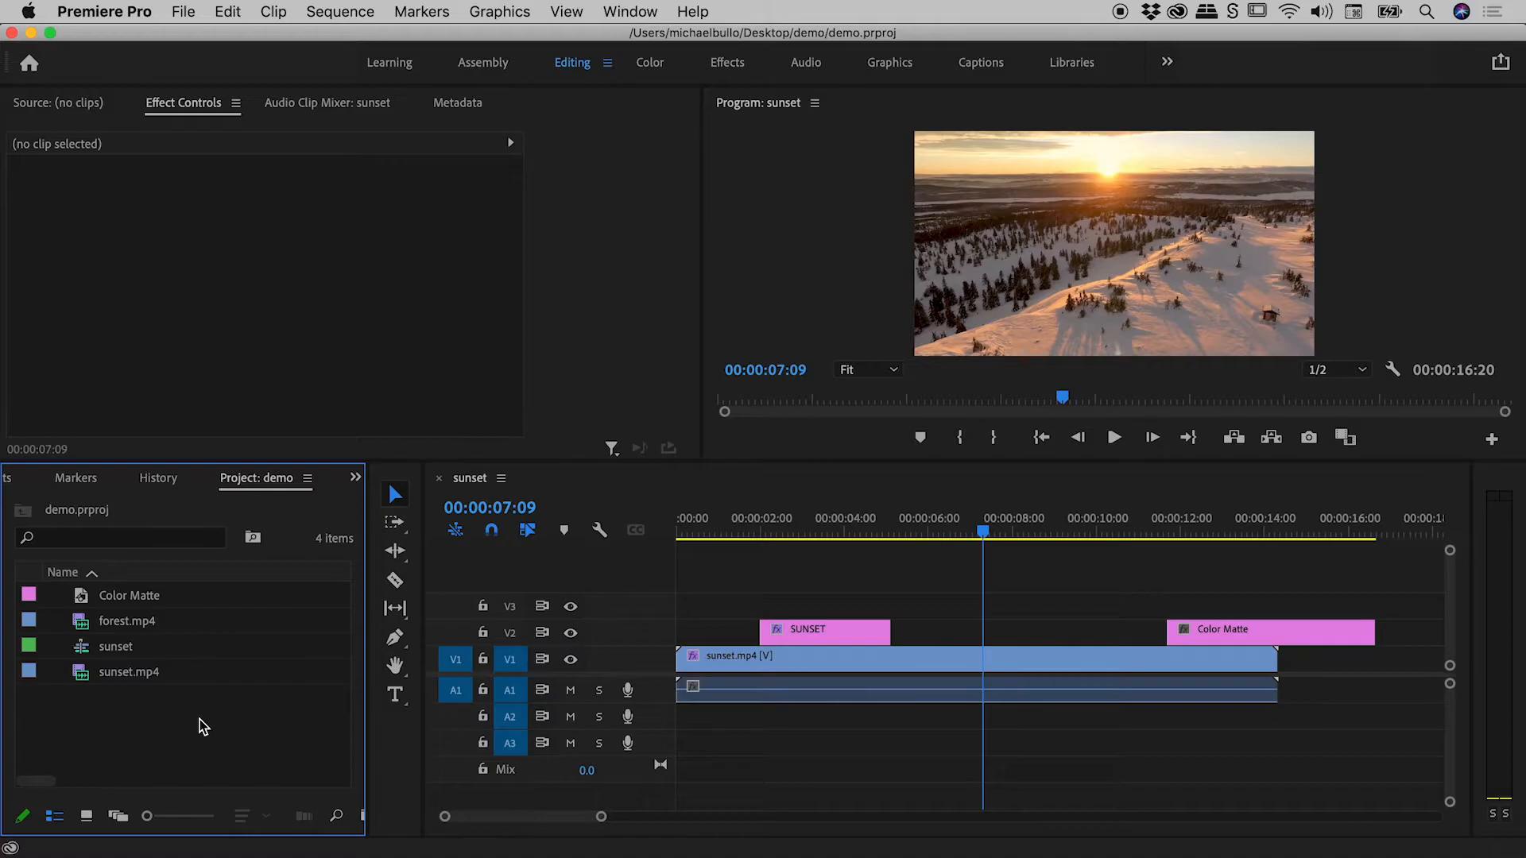
mouse_move(182, 10)
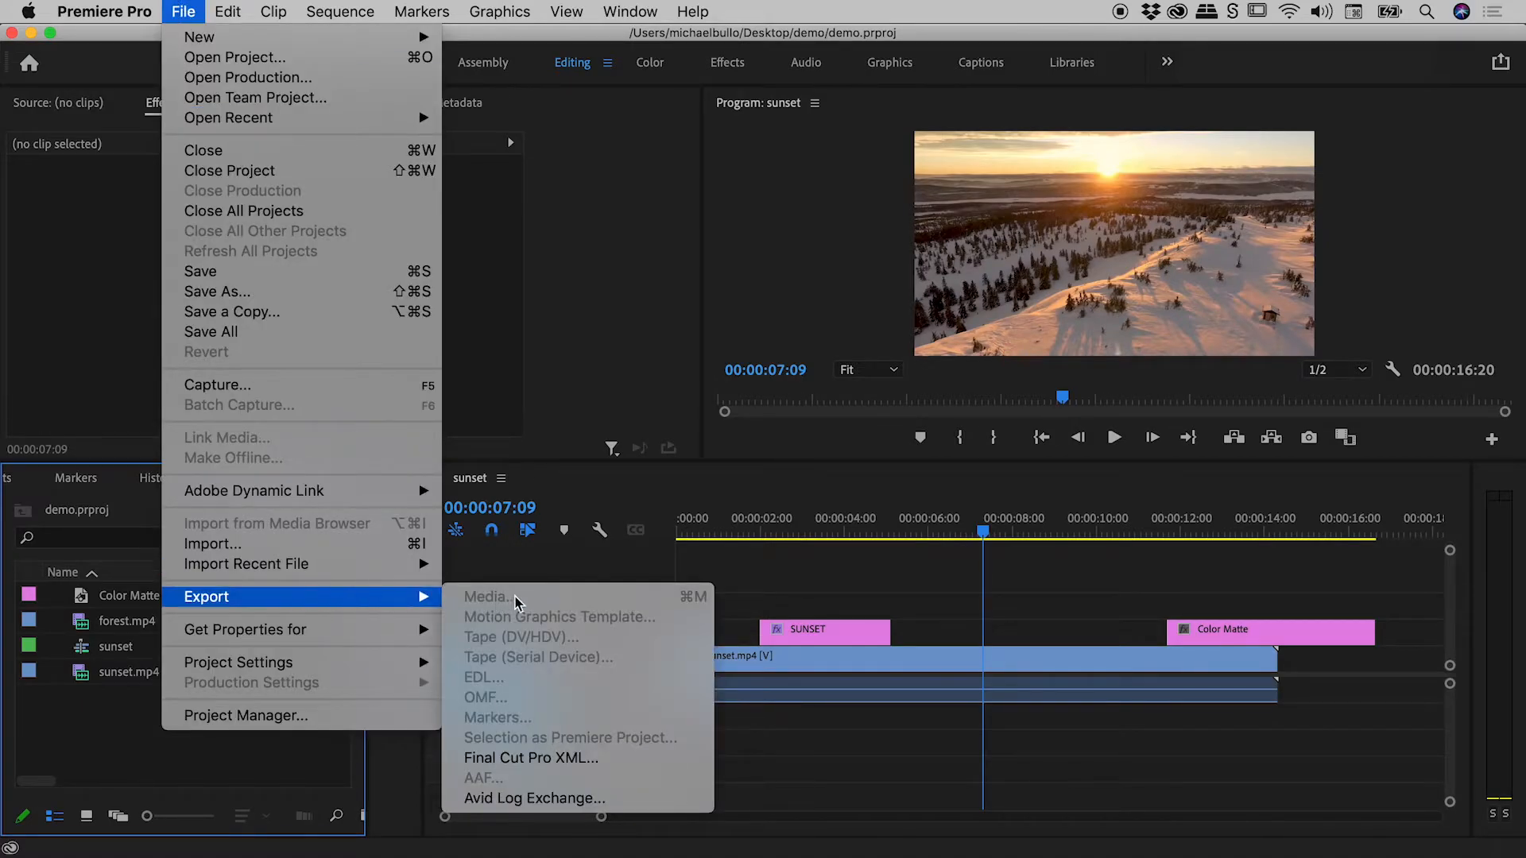
mouse_move(515, 597)
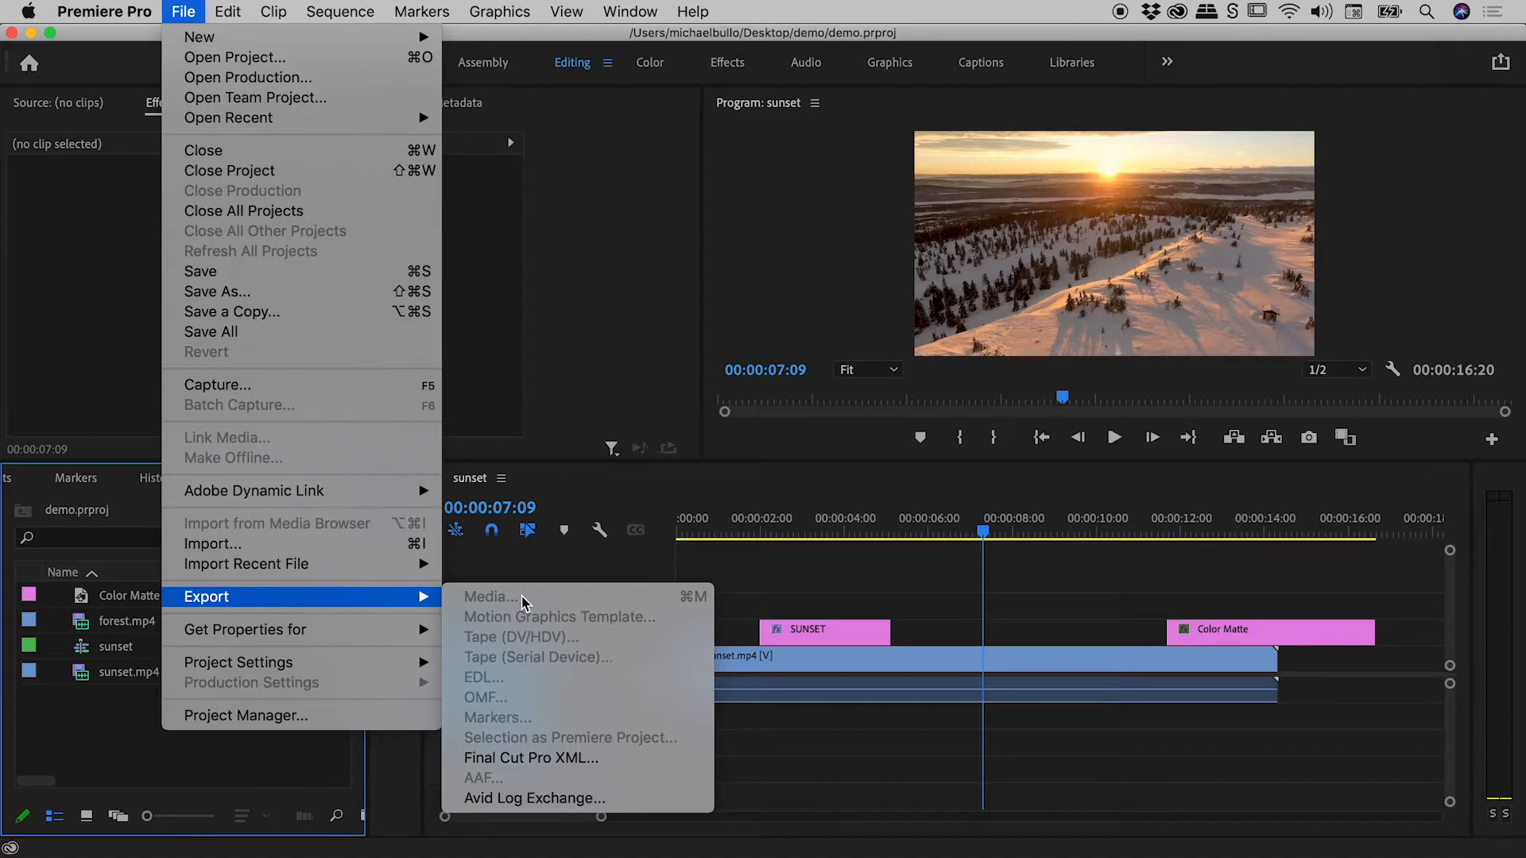
mouse_move(663, 603)
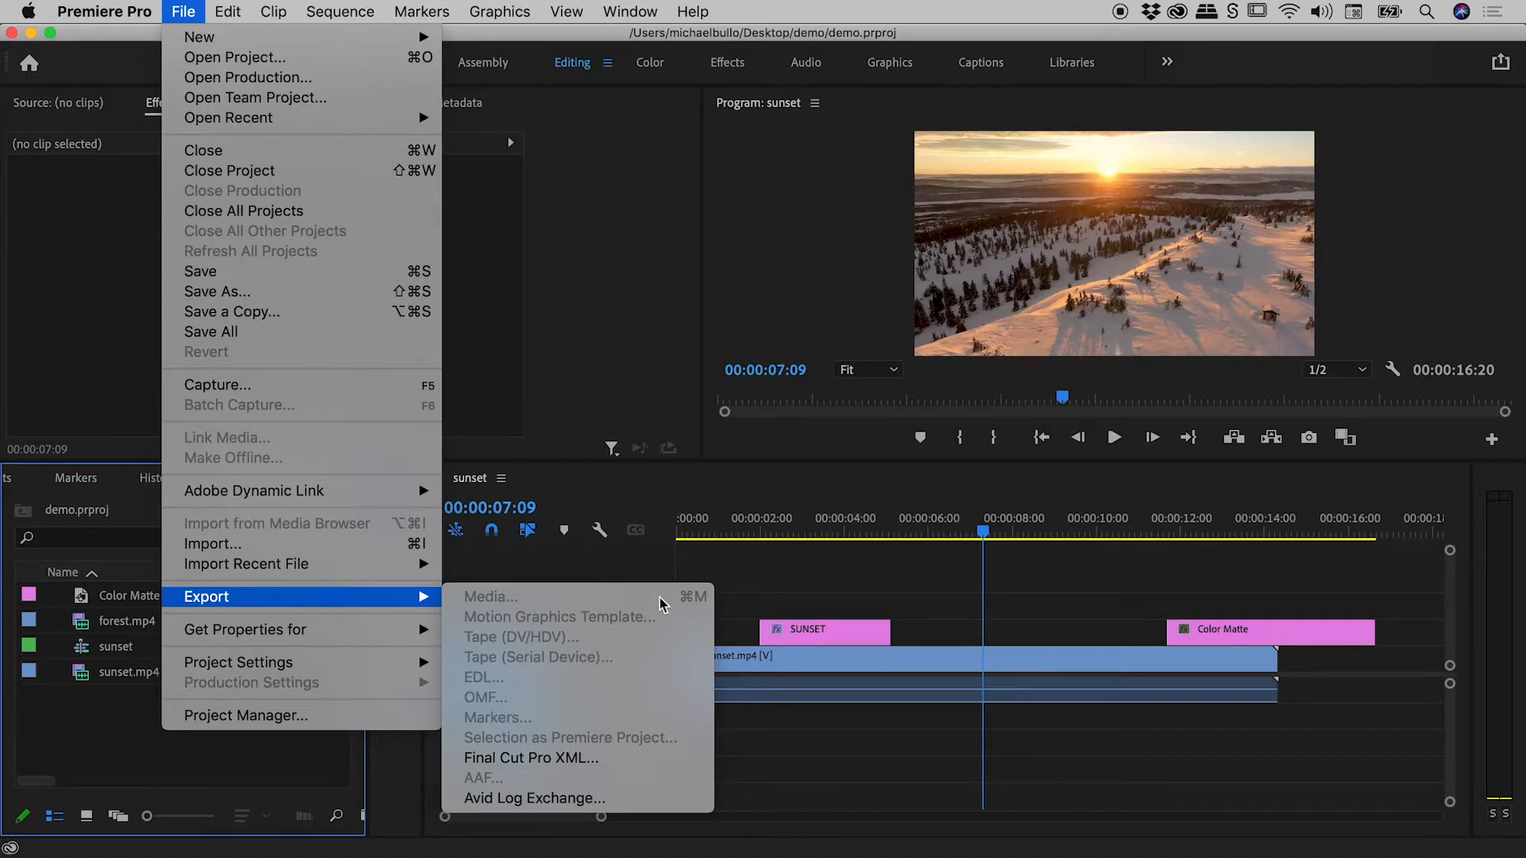
mouse_move(674, 606)
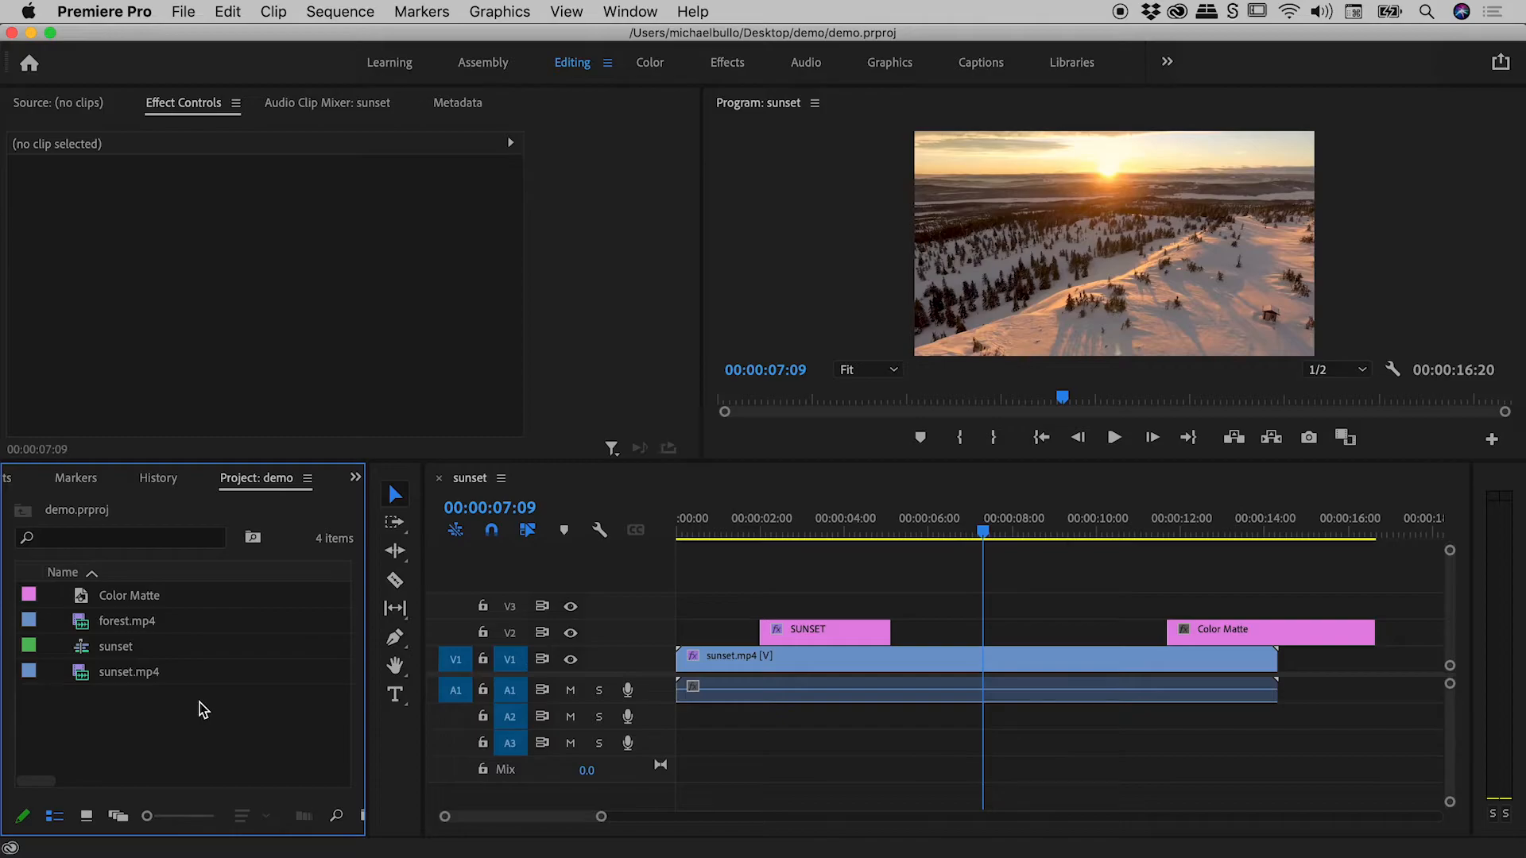
mouse_move(200, 643)
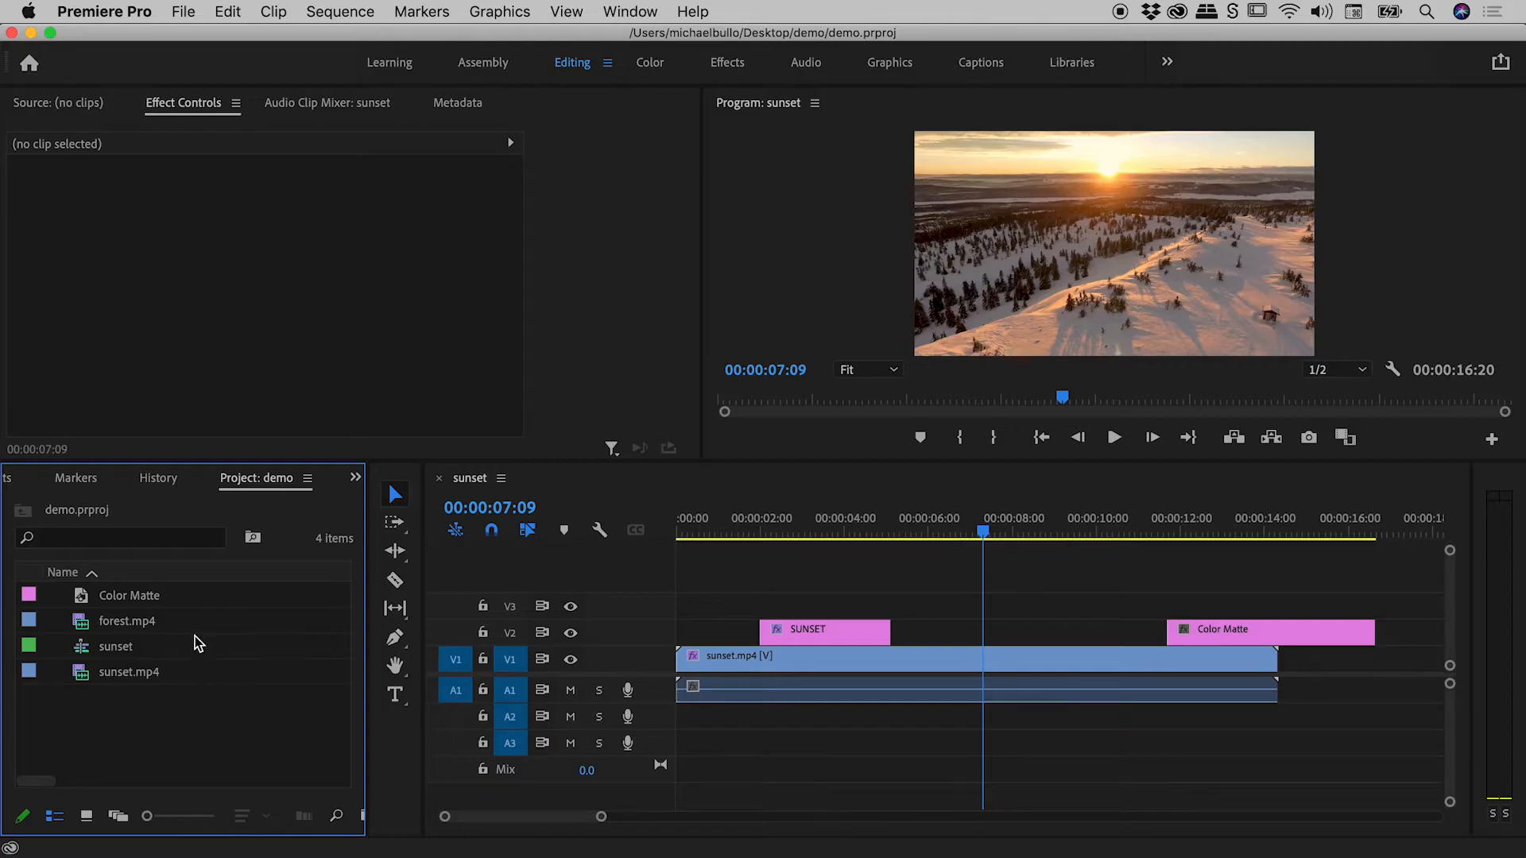
- Select forest.mp4 in the project, then cancel its Export Settings without exporting
click(127, 620)
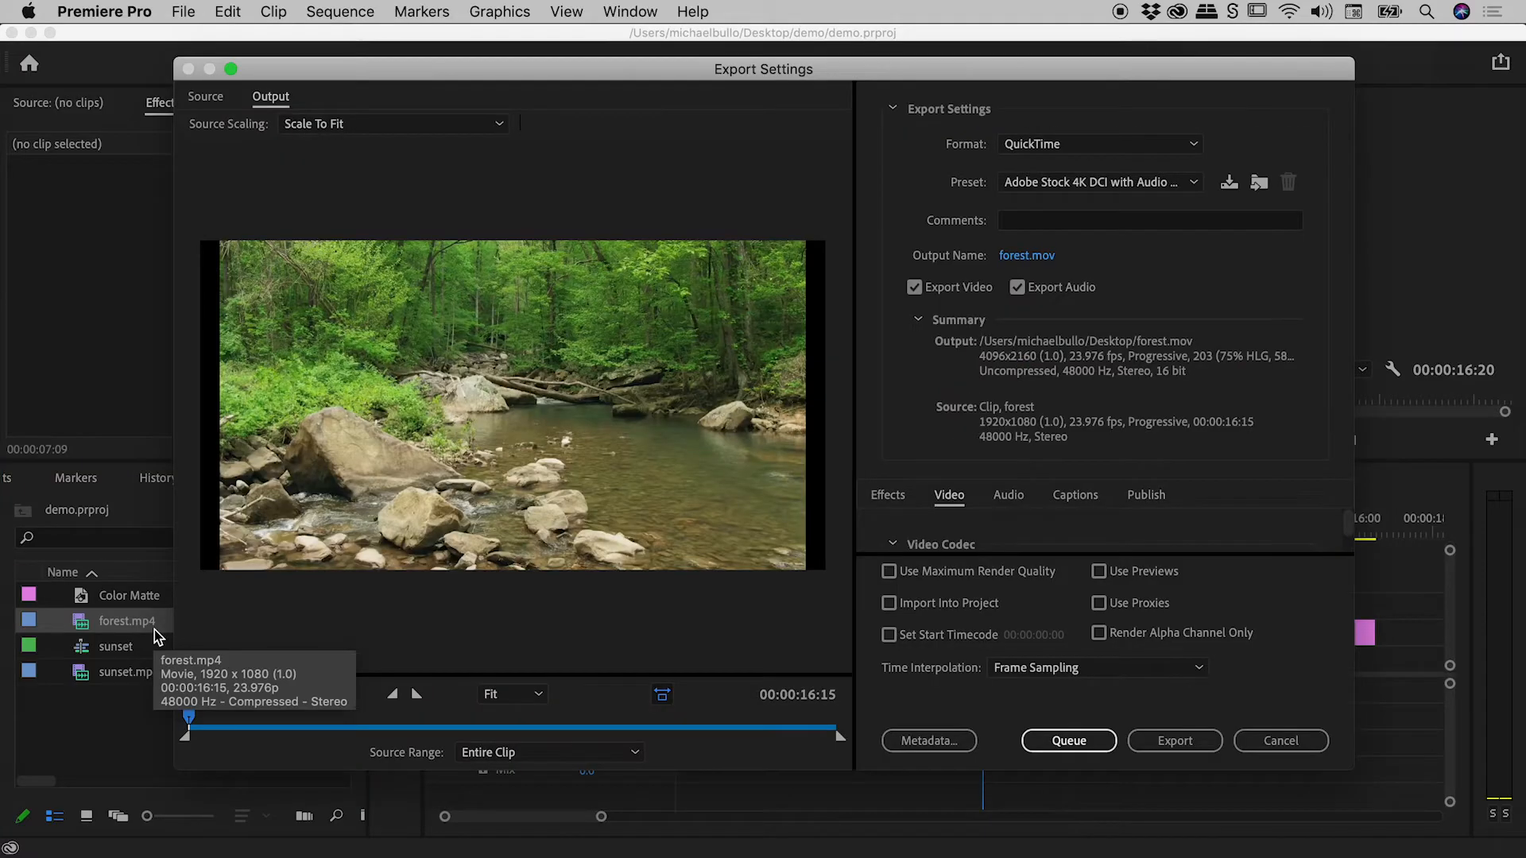
mouse_move(598, 445)
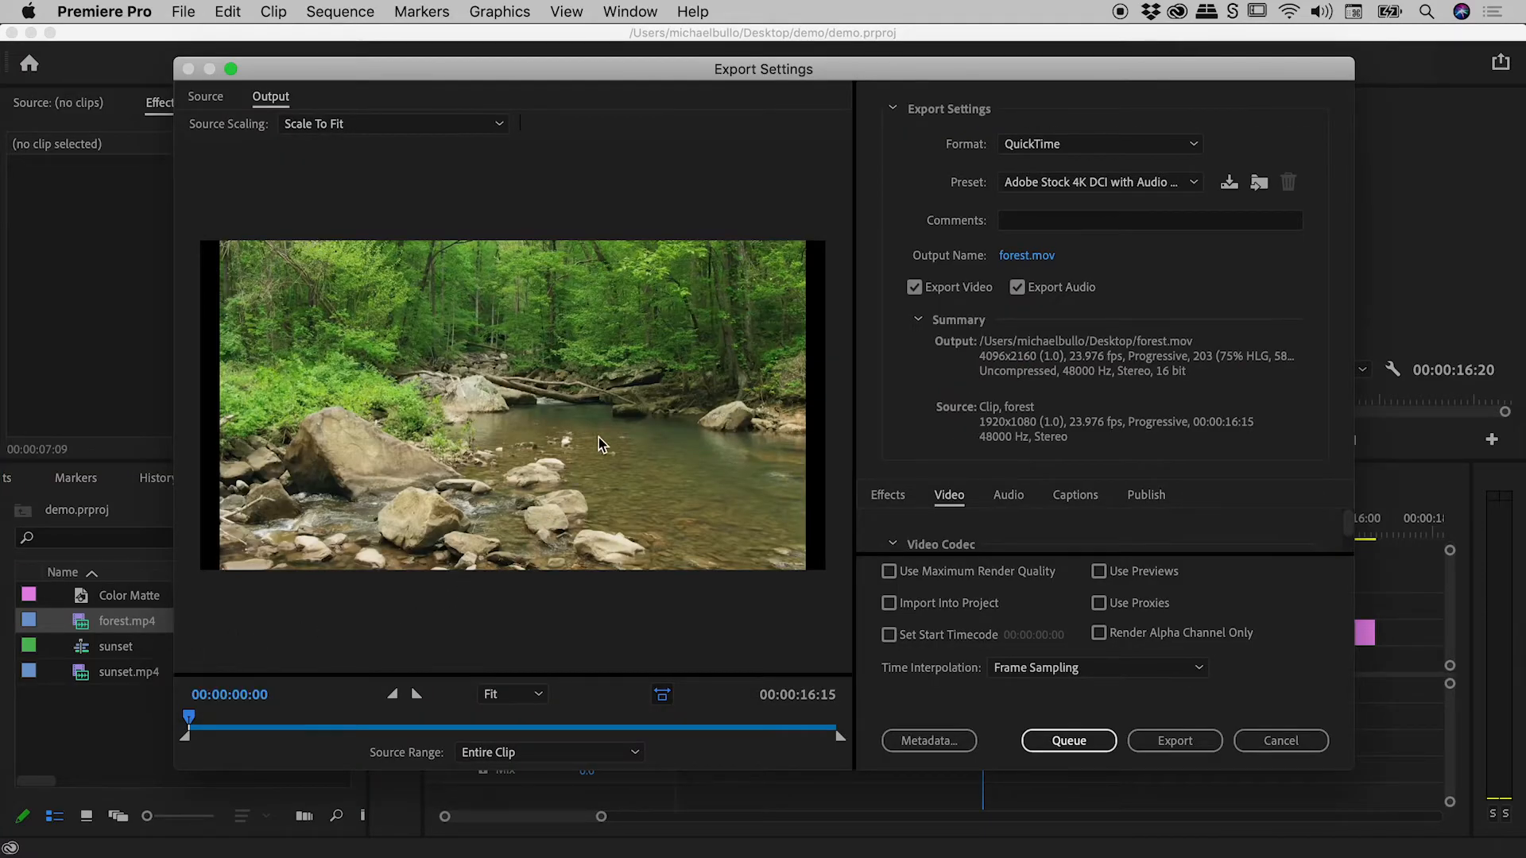
mouse_move(589, 426)
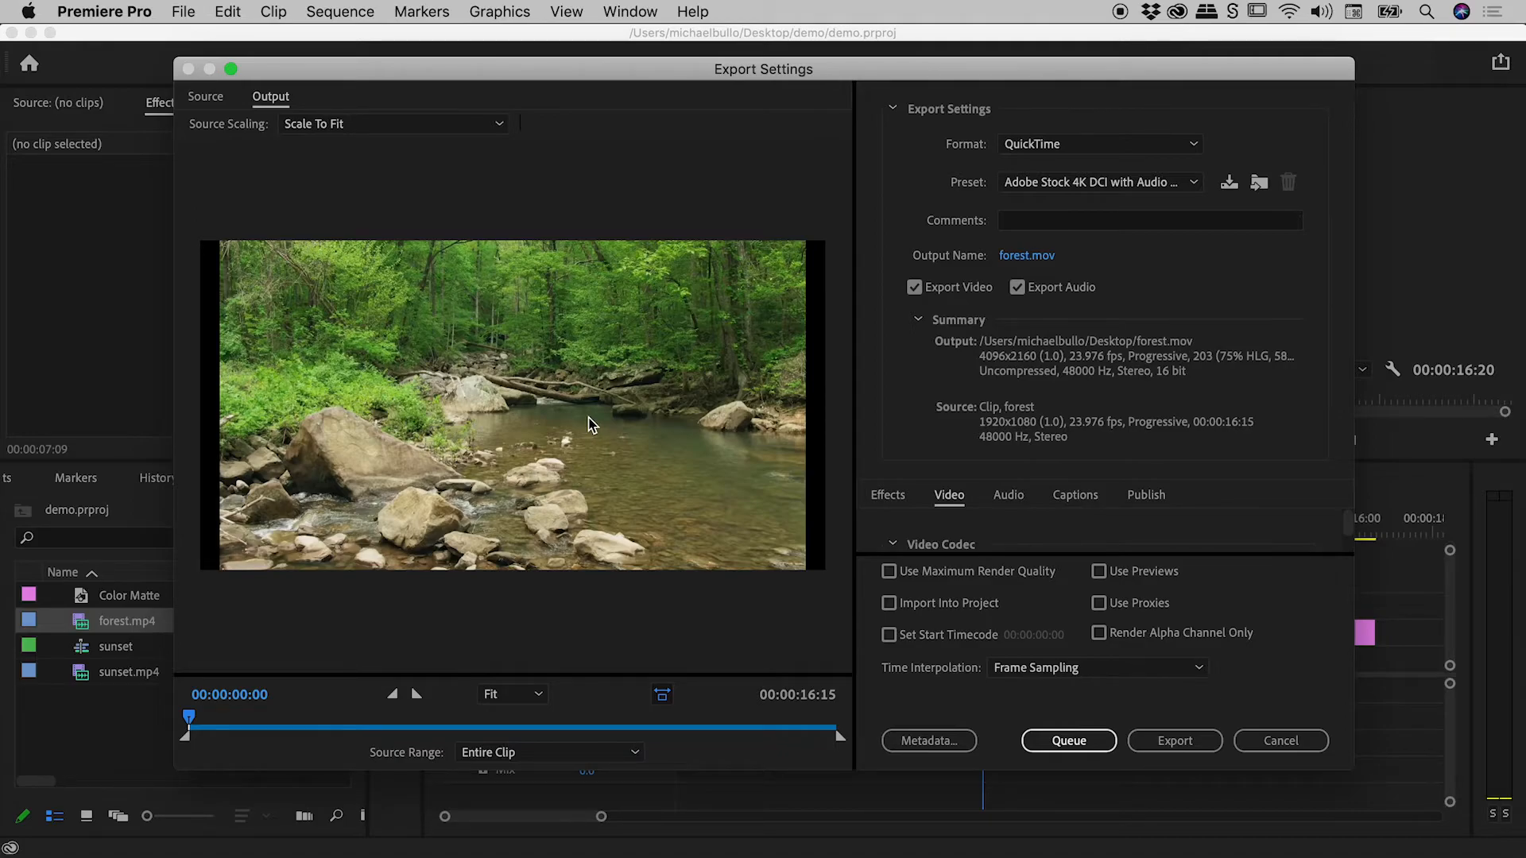
mouse_move(651, 374)
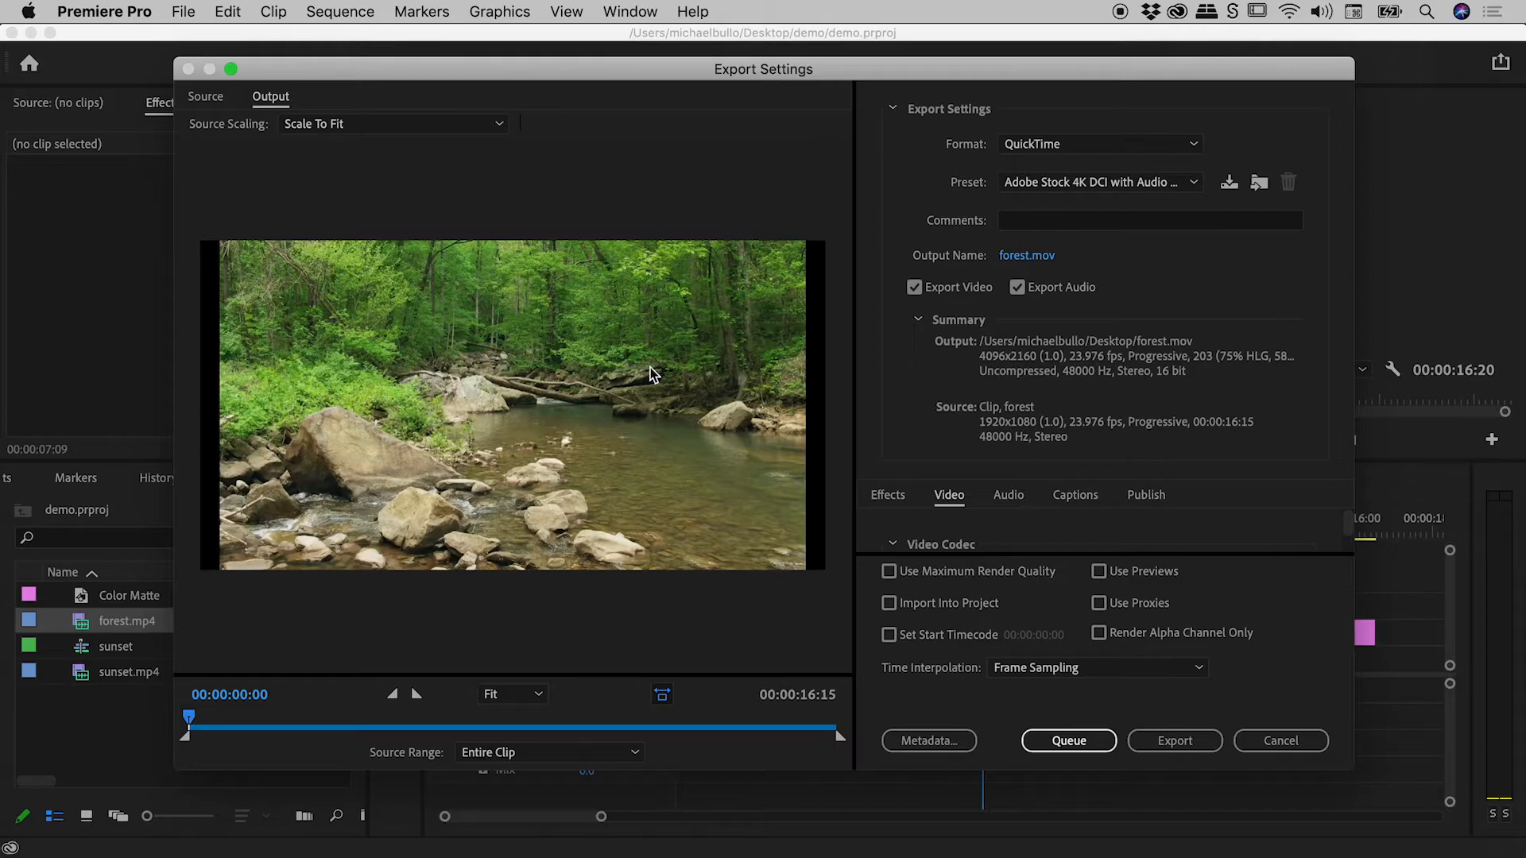
mouse_move(1152, 674)
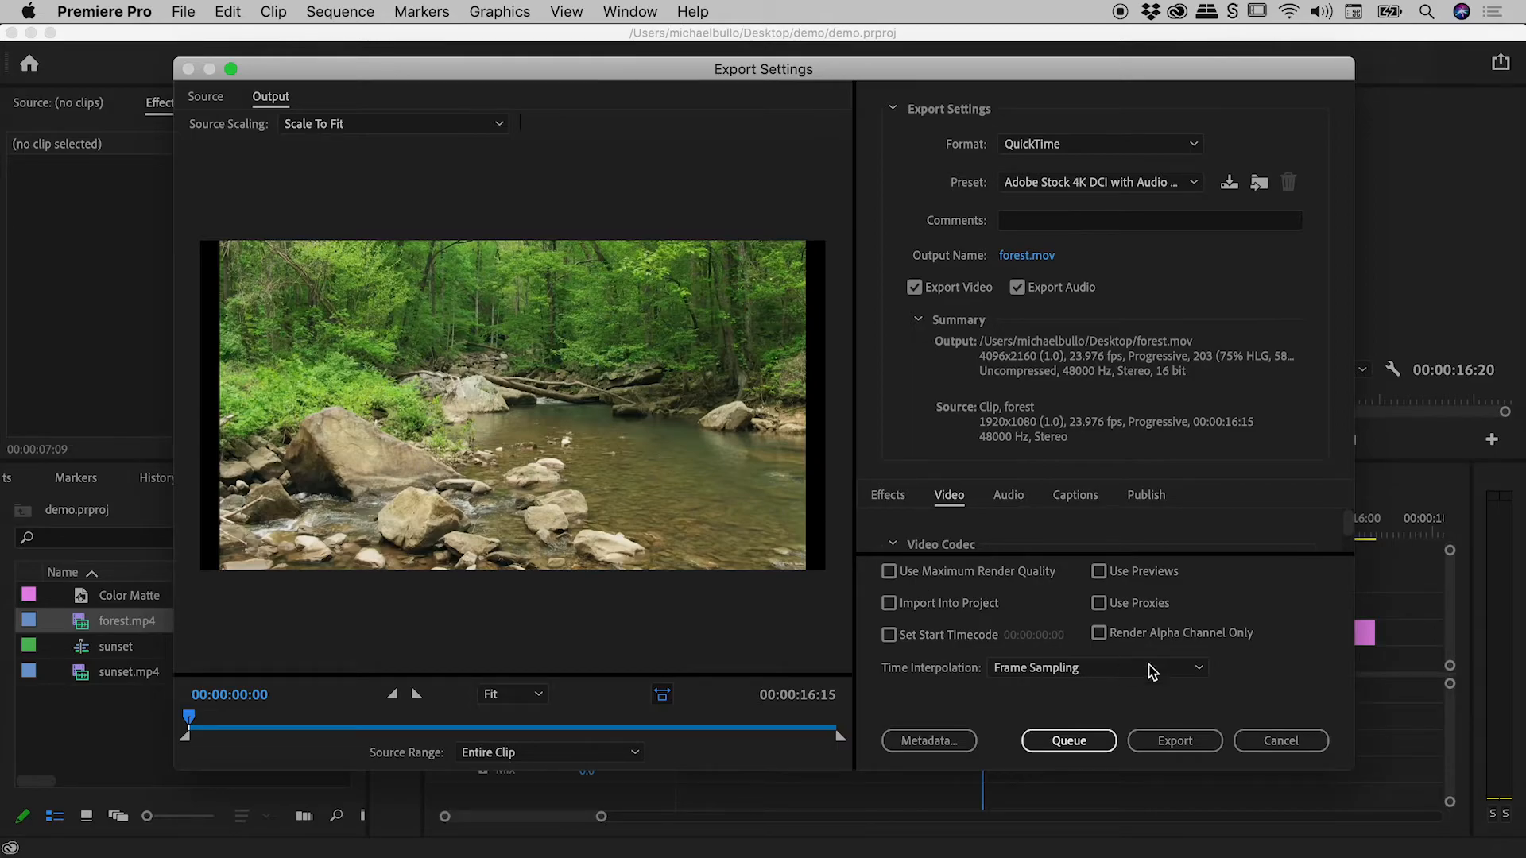
click(1280, 741)
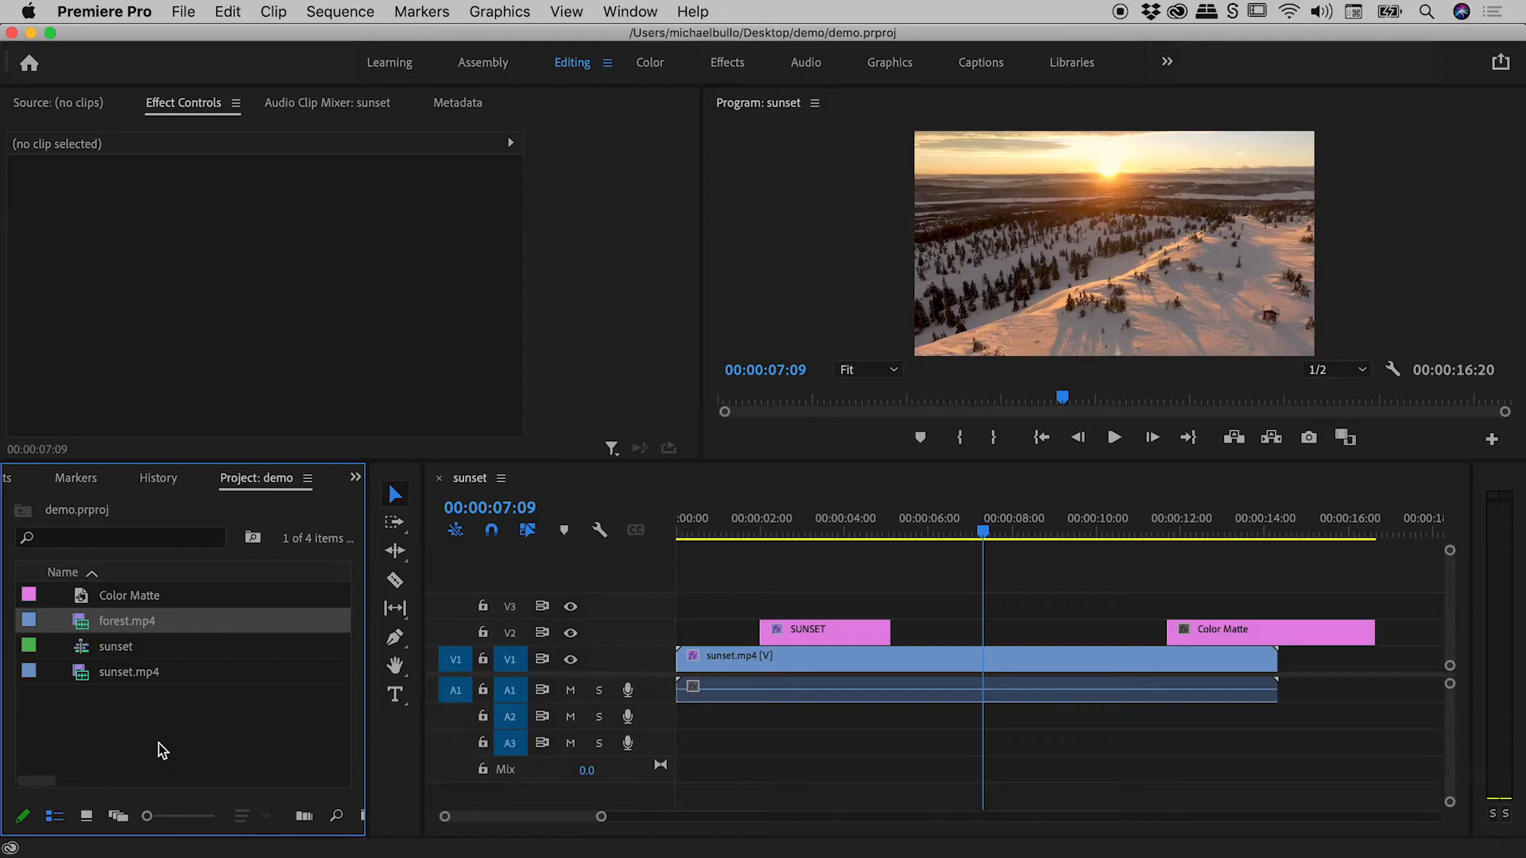
mouse_move(164, 712)
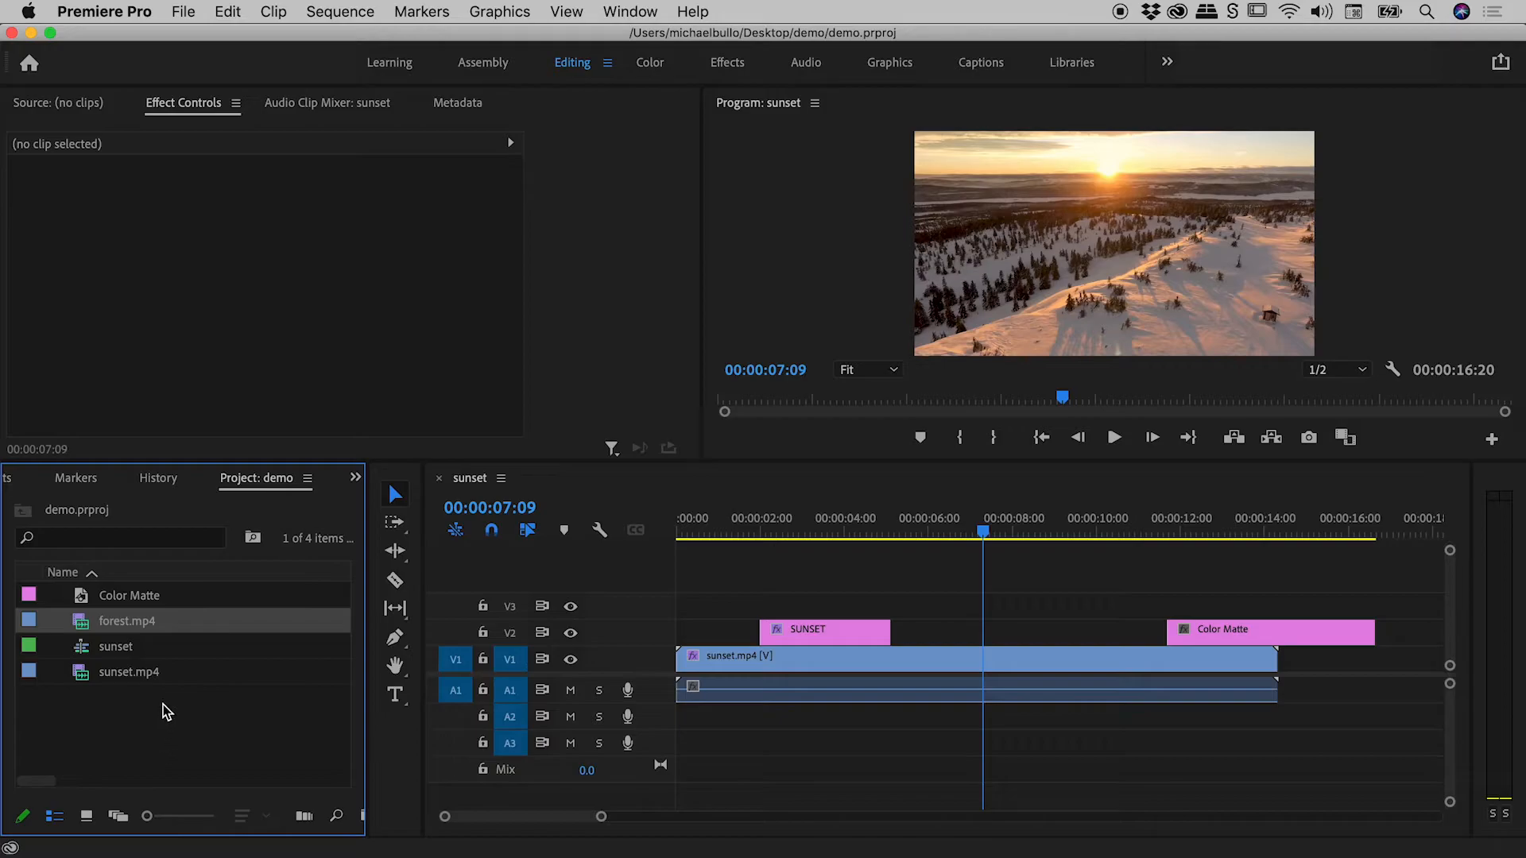
- Select sunset.mp4 in the Project panel, replacing forest.mp4 as the chosen clip
click(127, 672)
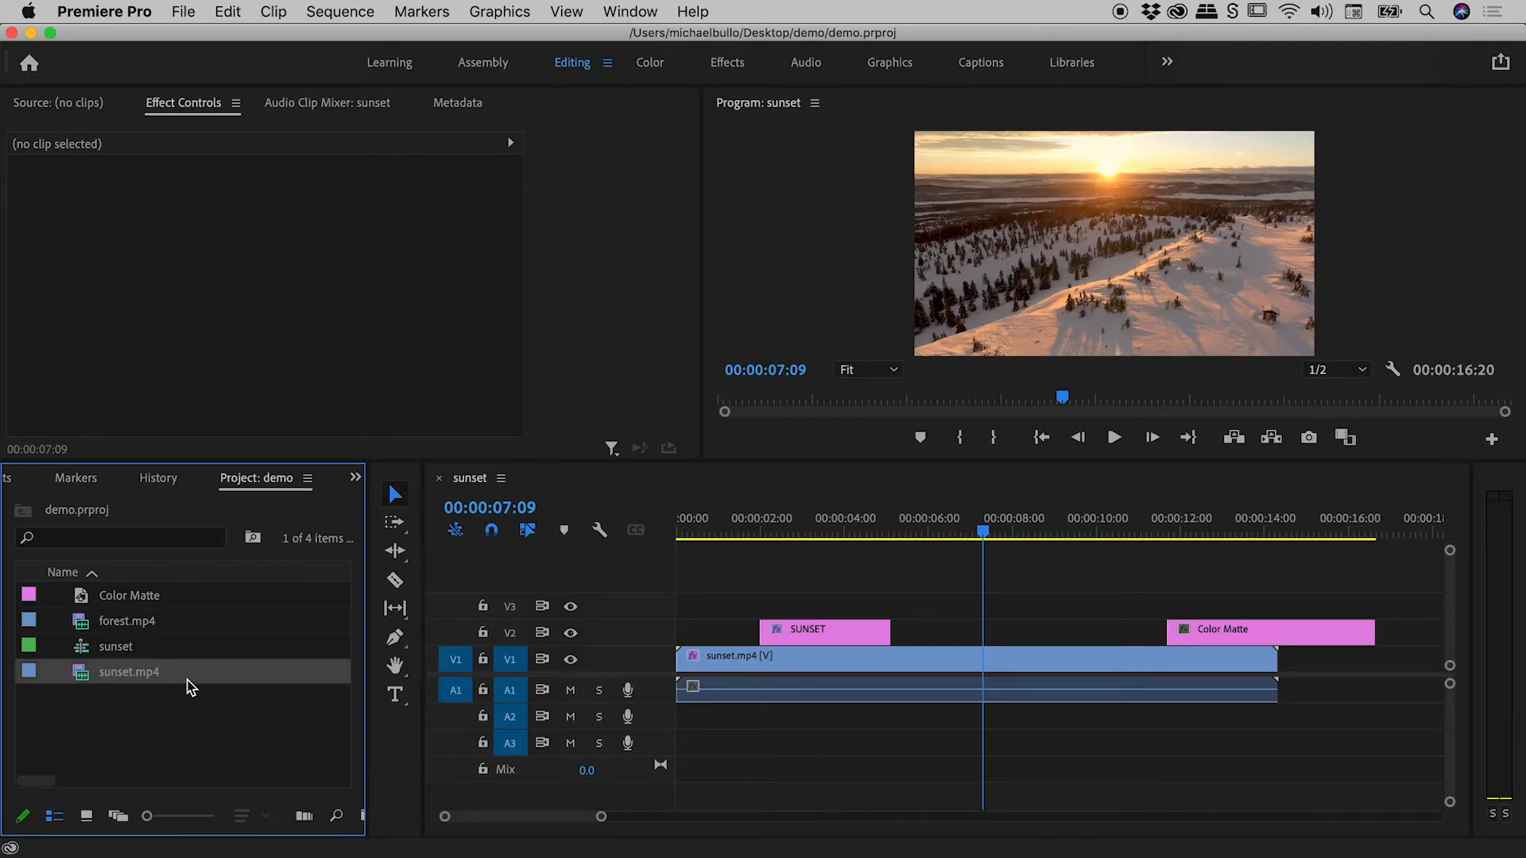
mouse_move(165, 686)
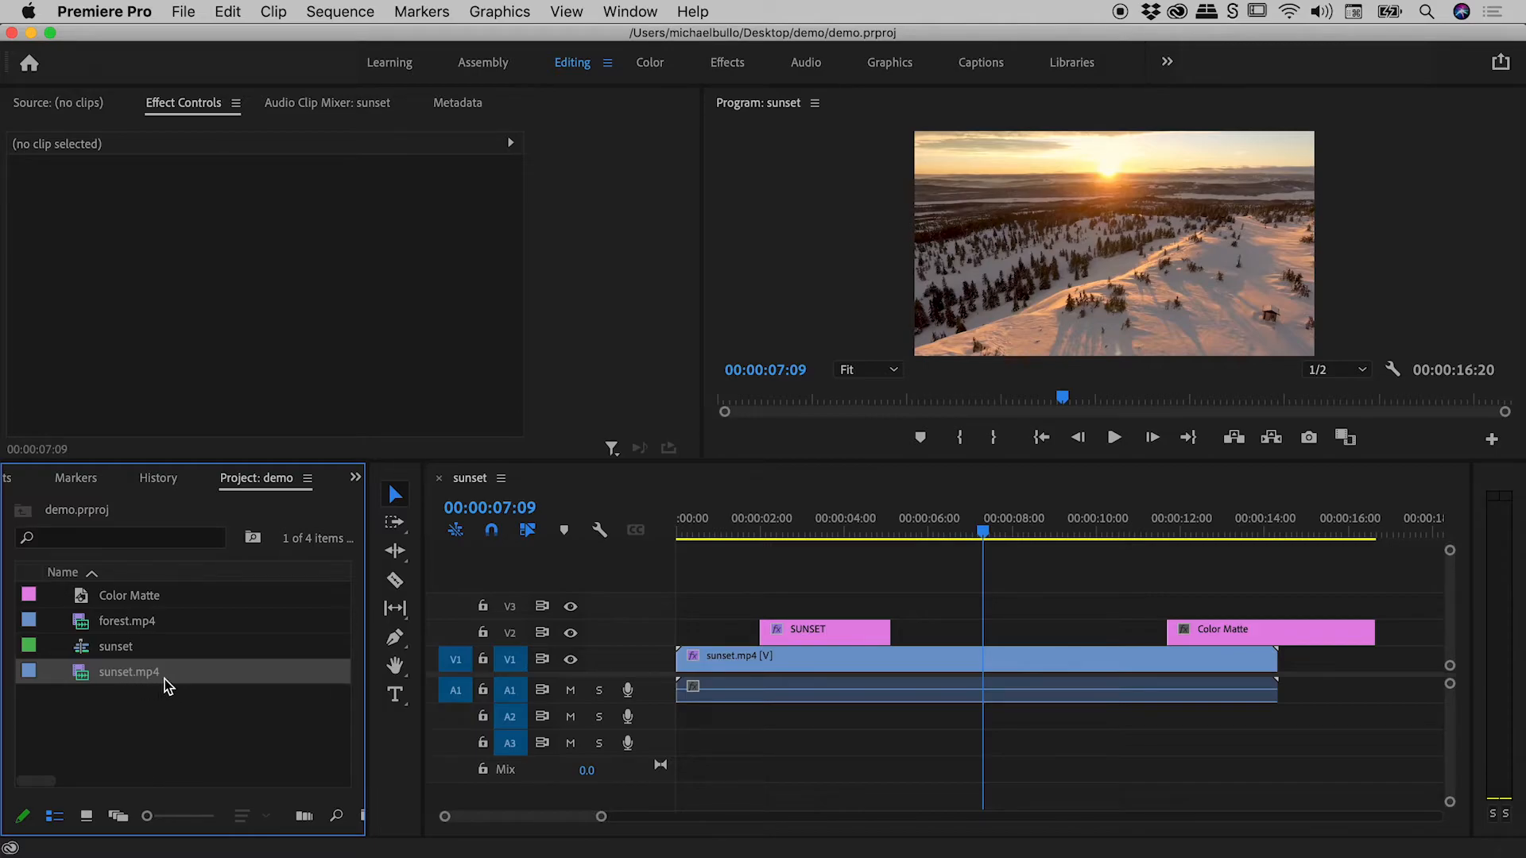
mouse_move(127, 672)
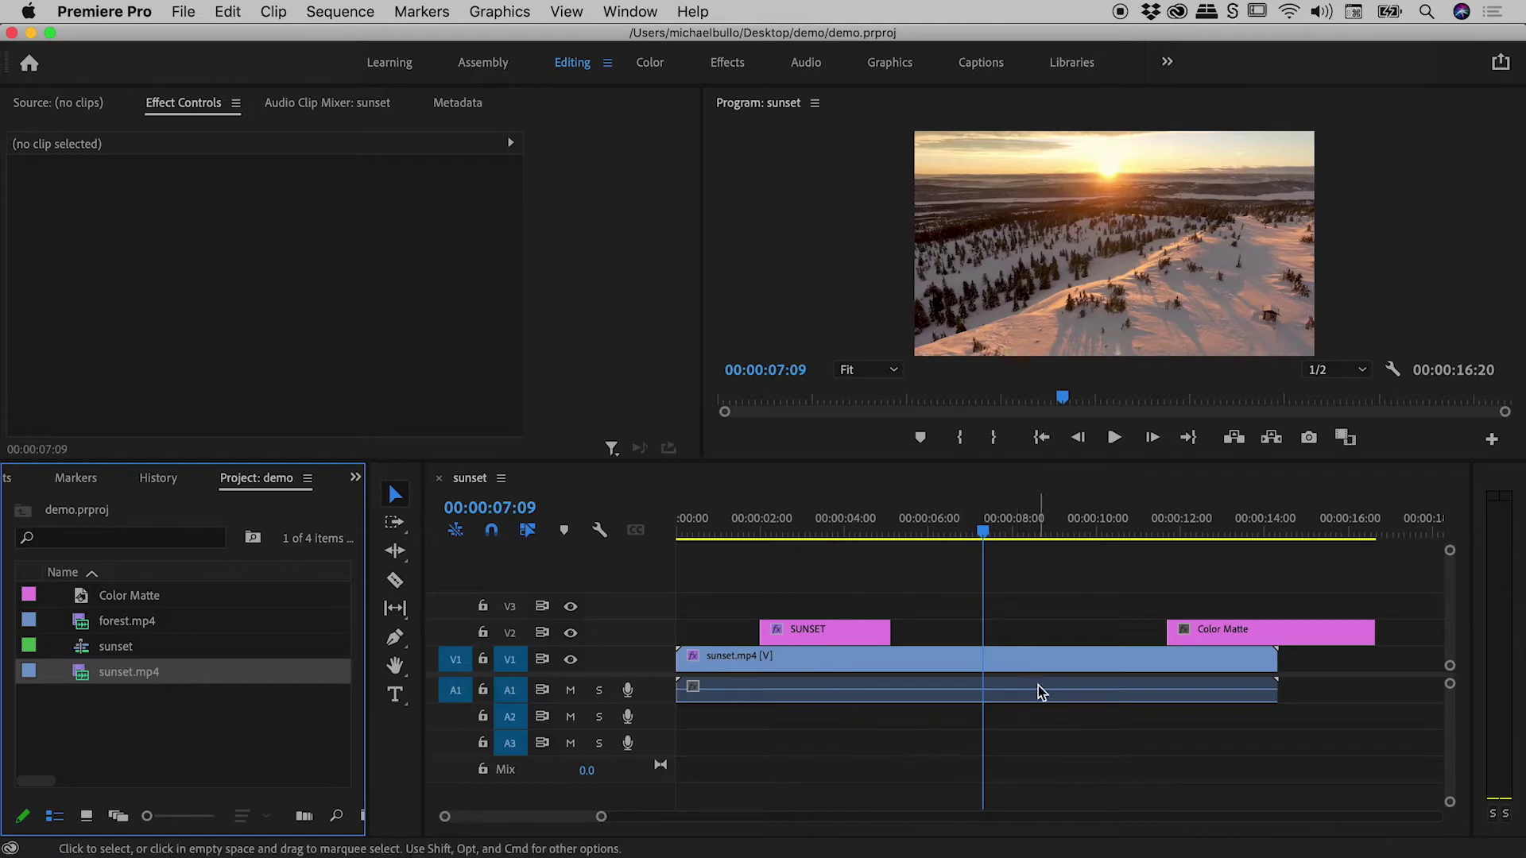
mouse_move(970, 686)
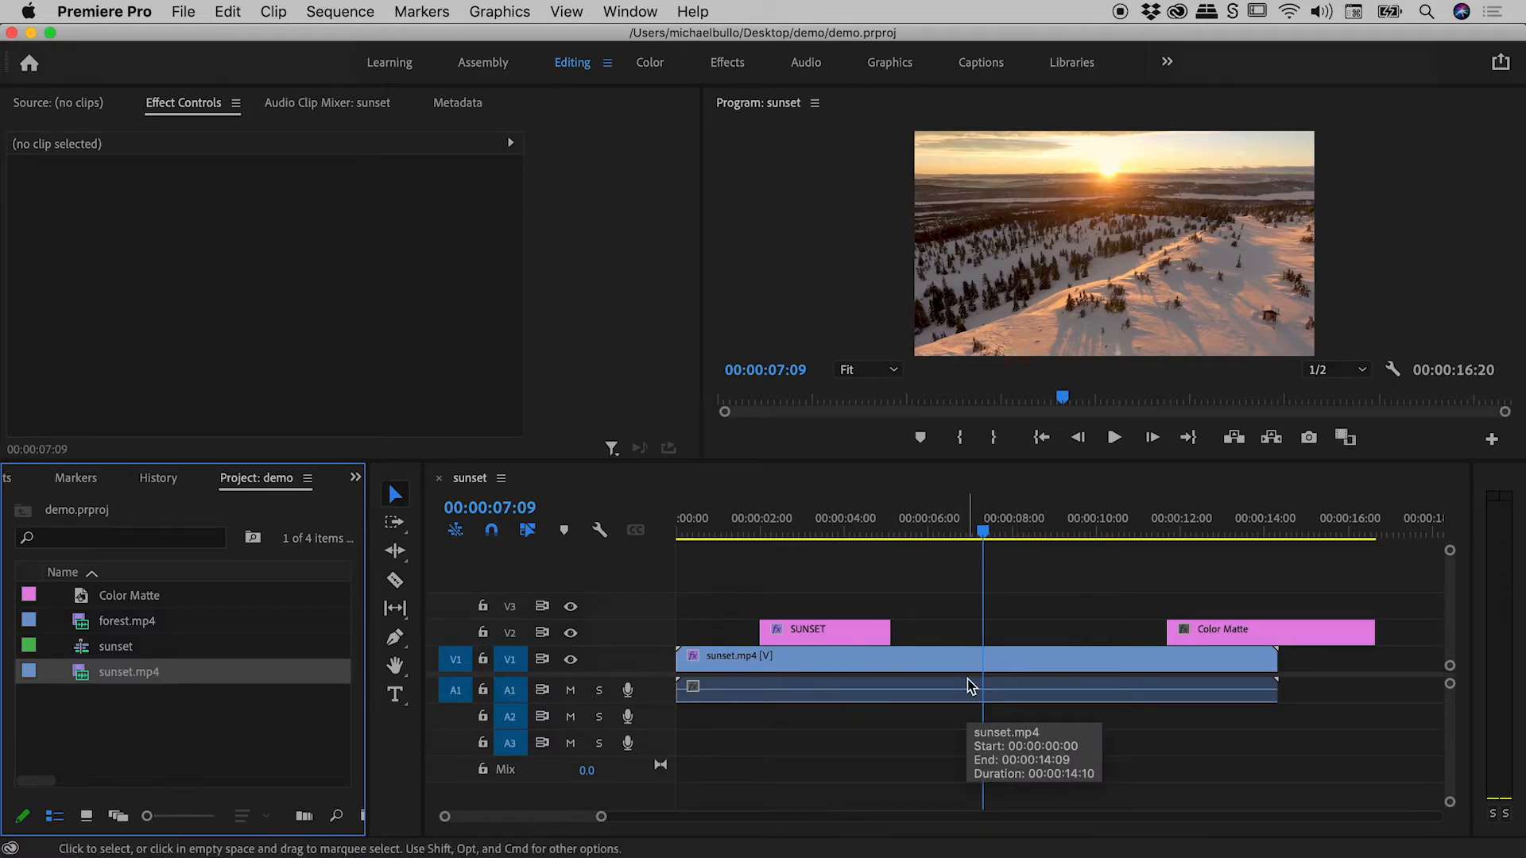
mouse_move(1045, 519)
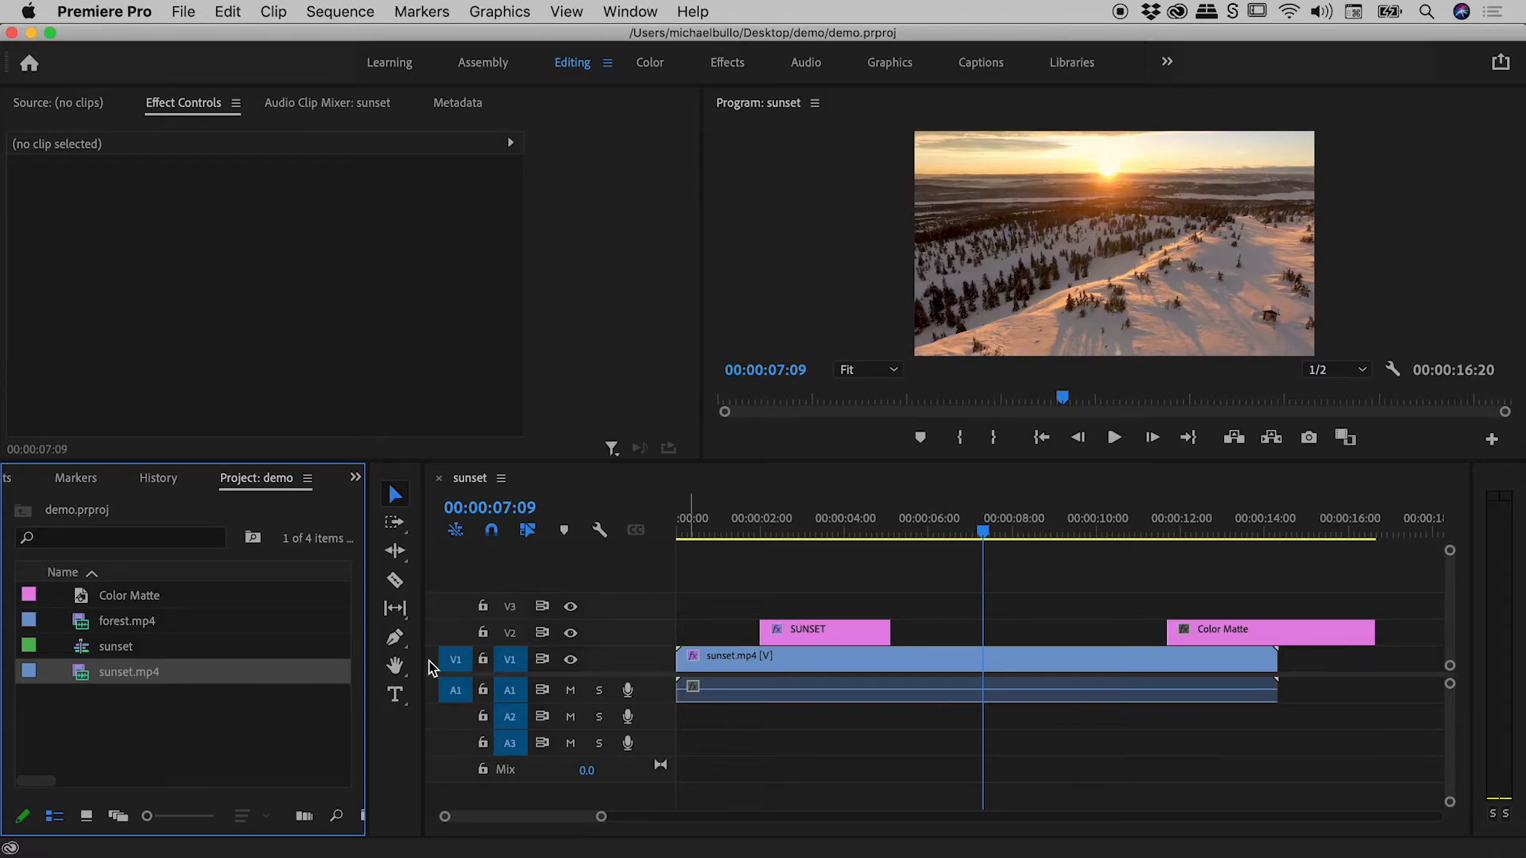
mouse_move(129, 671)
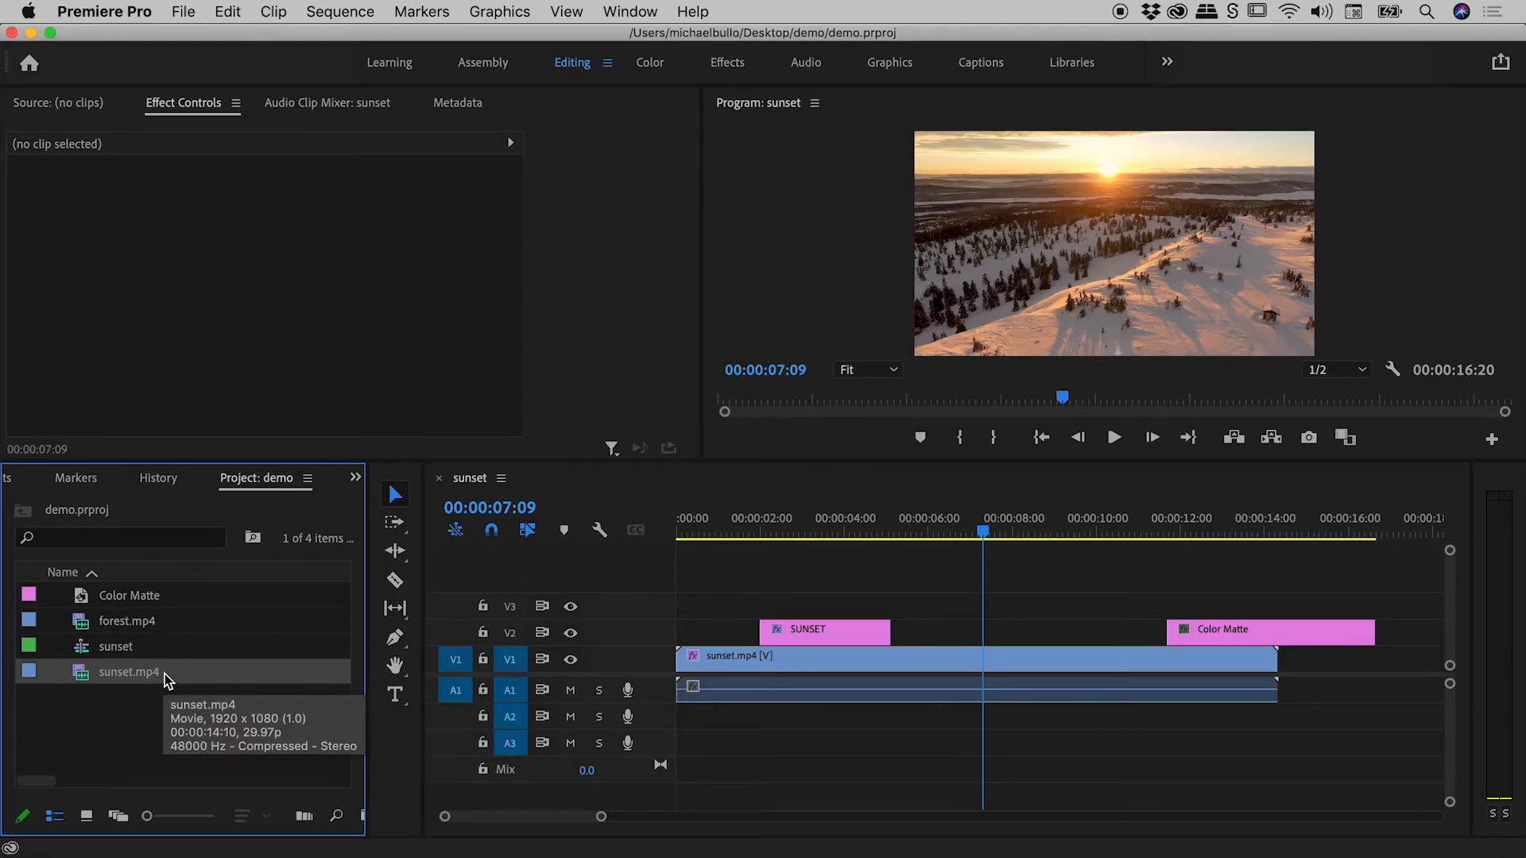
mouse_move(148, 678)
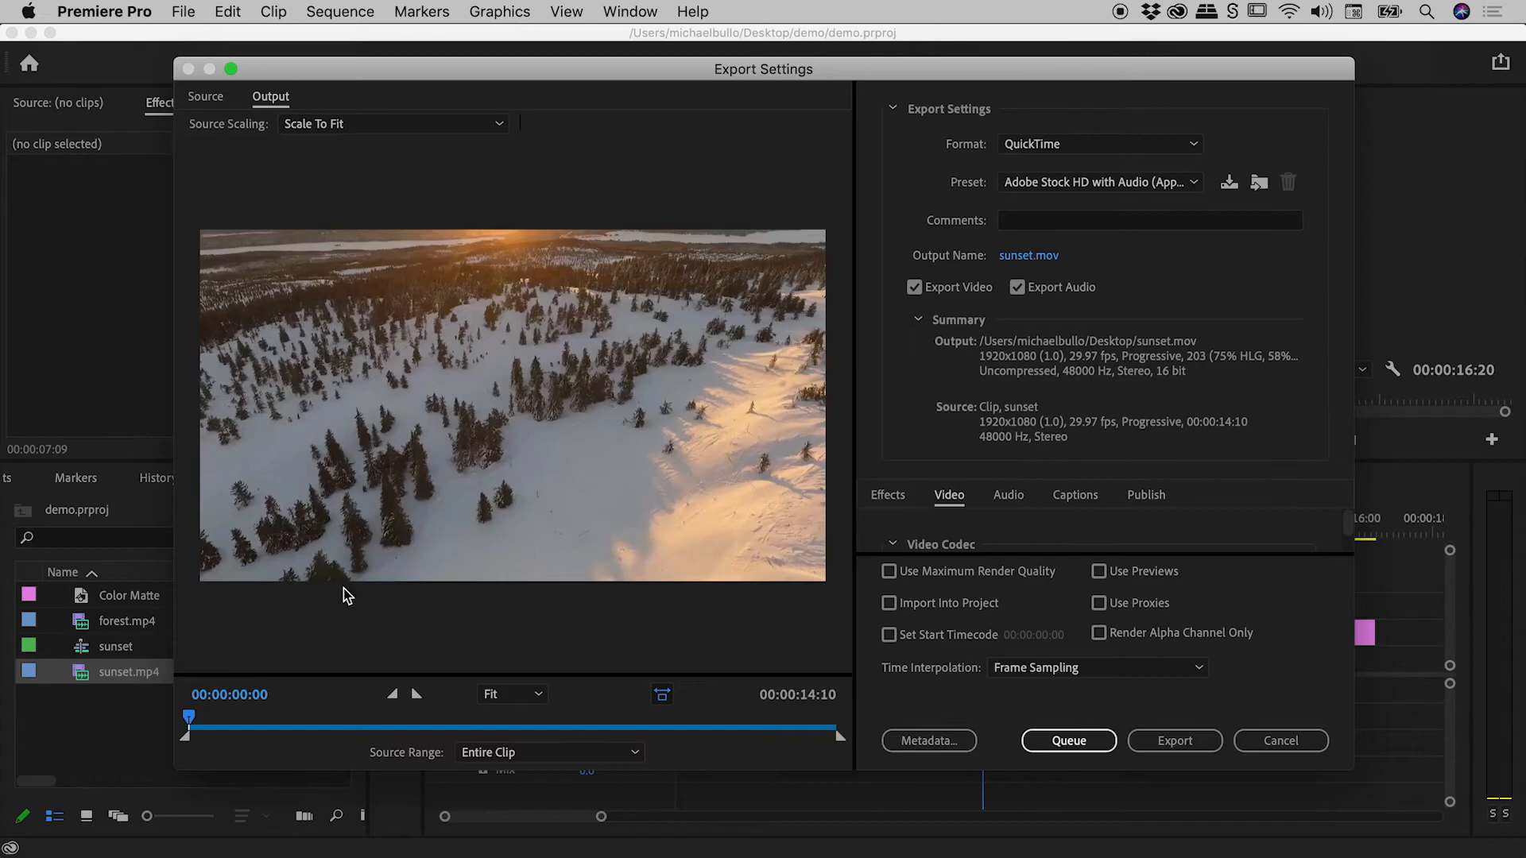
mouse_move(568, 359)
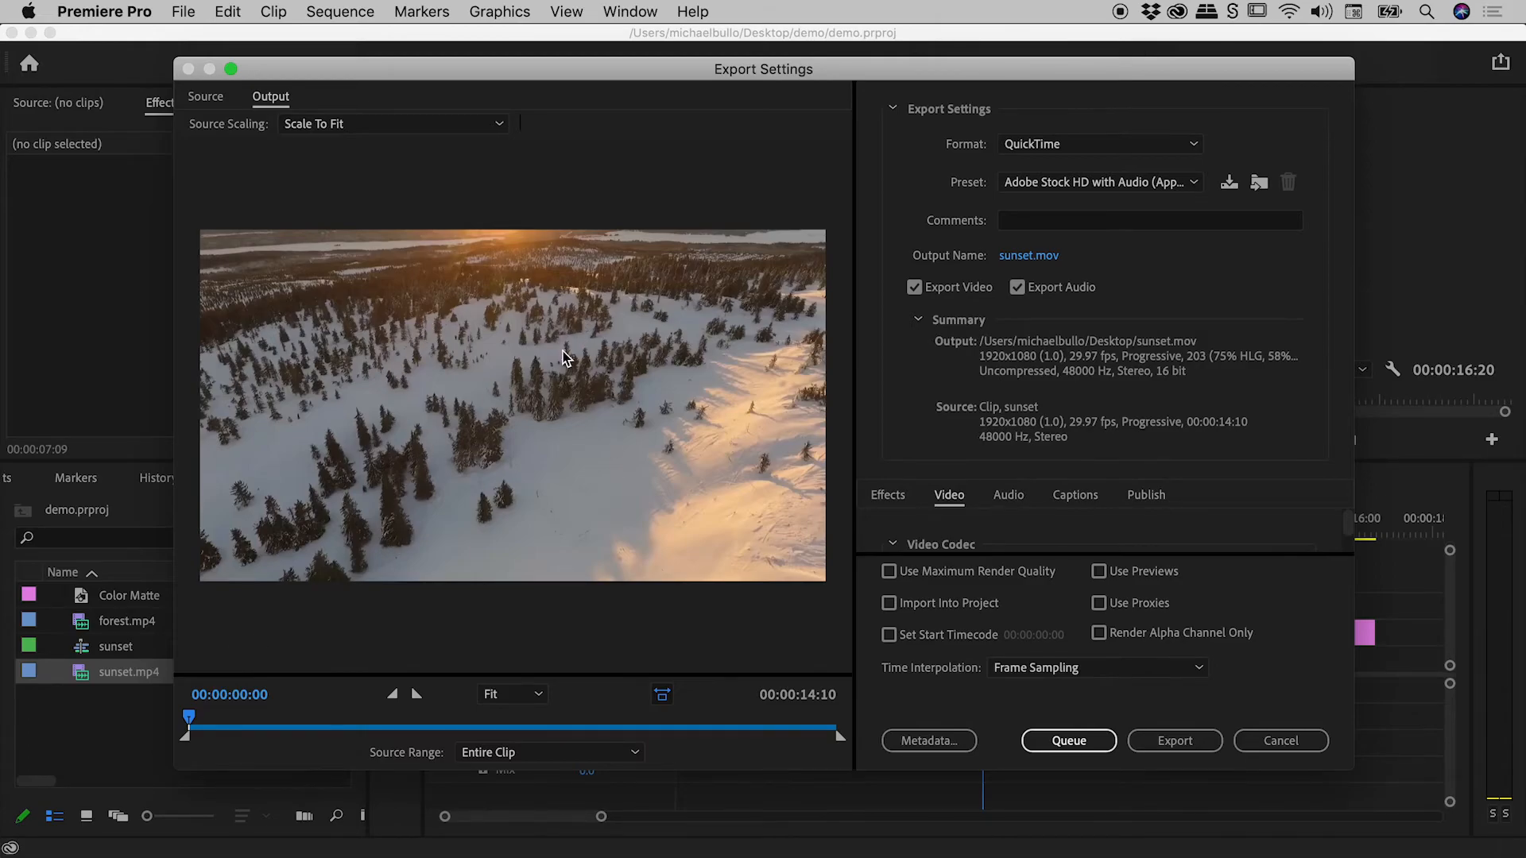
mouse_move(850, 460)
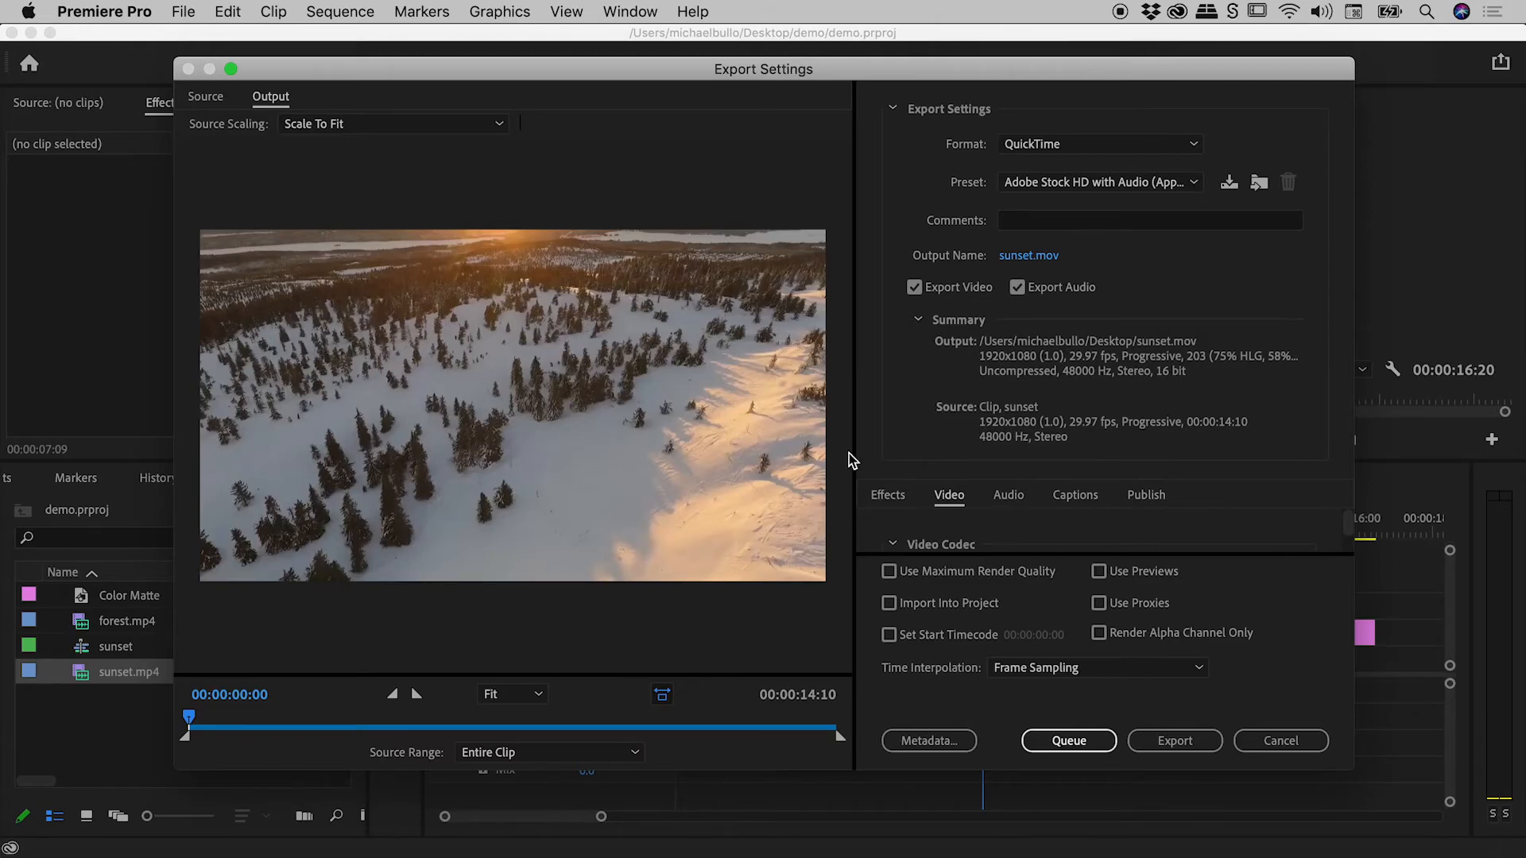
mouse_move(1175, 741)
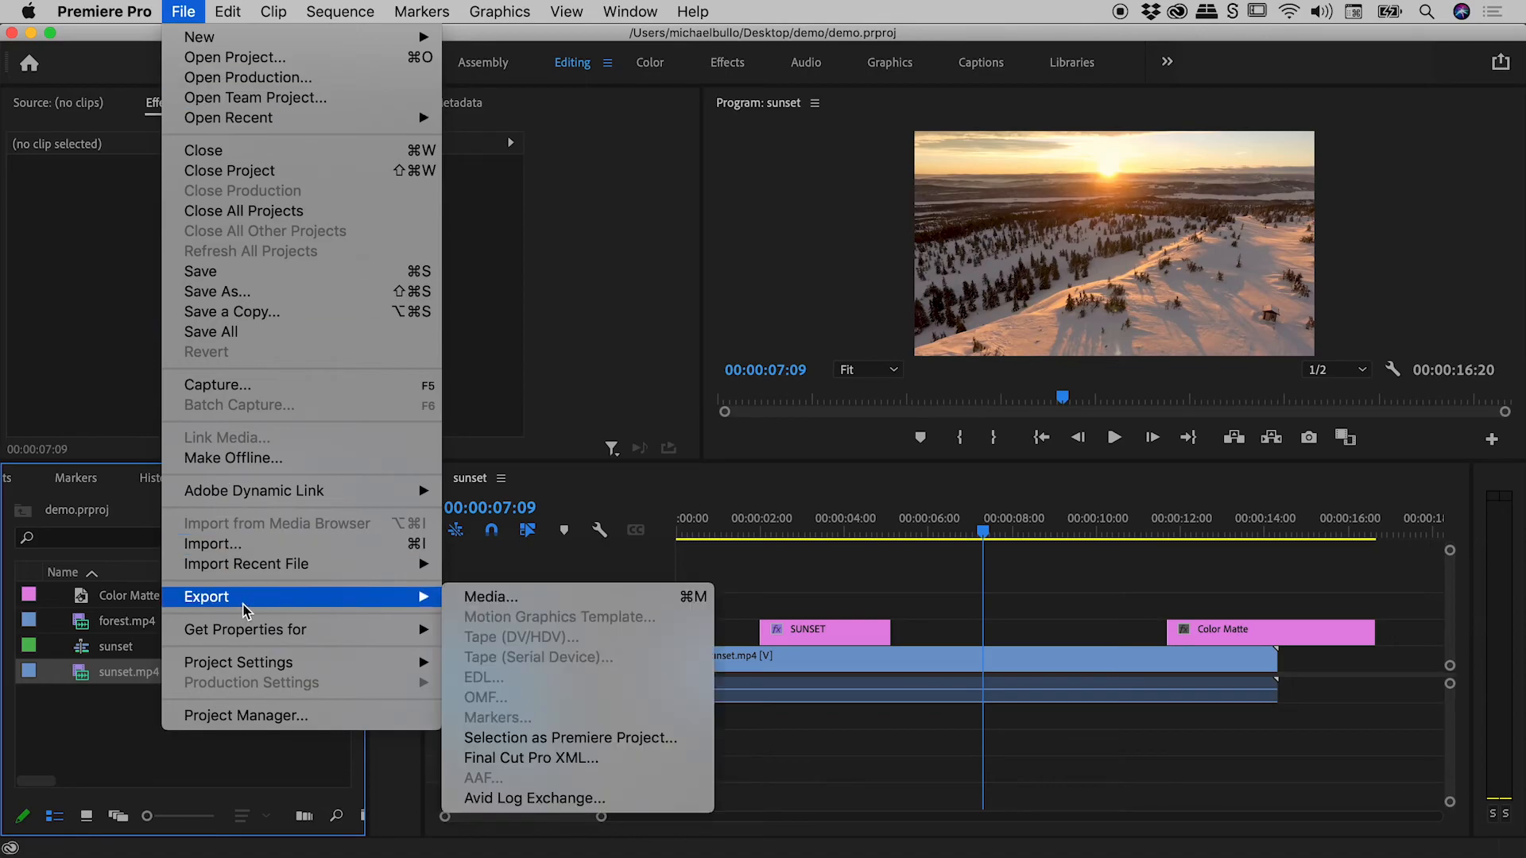
mouse_move(555, 597)
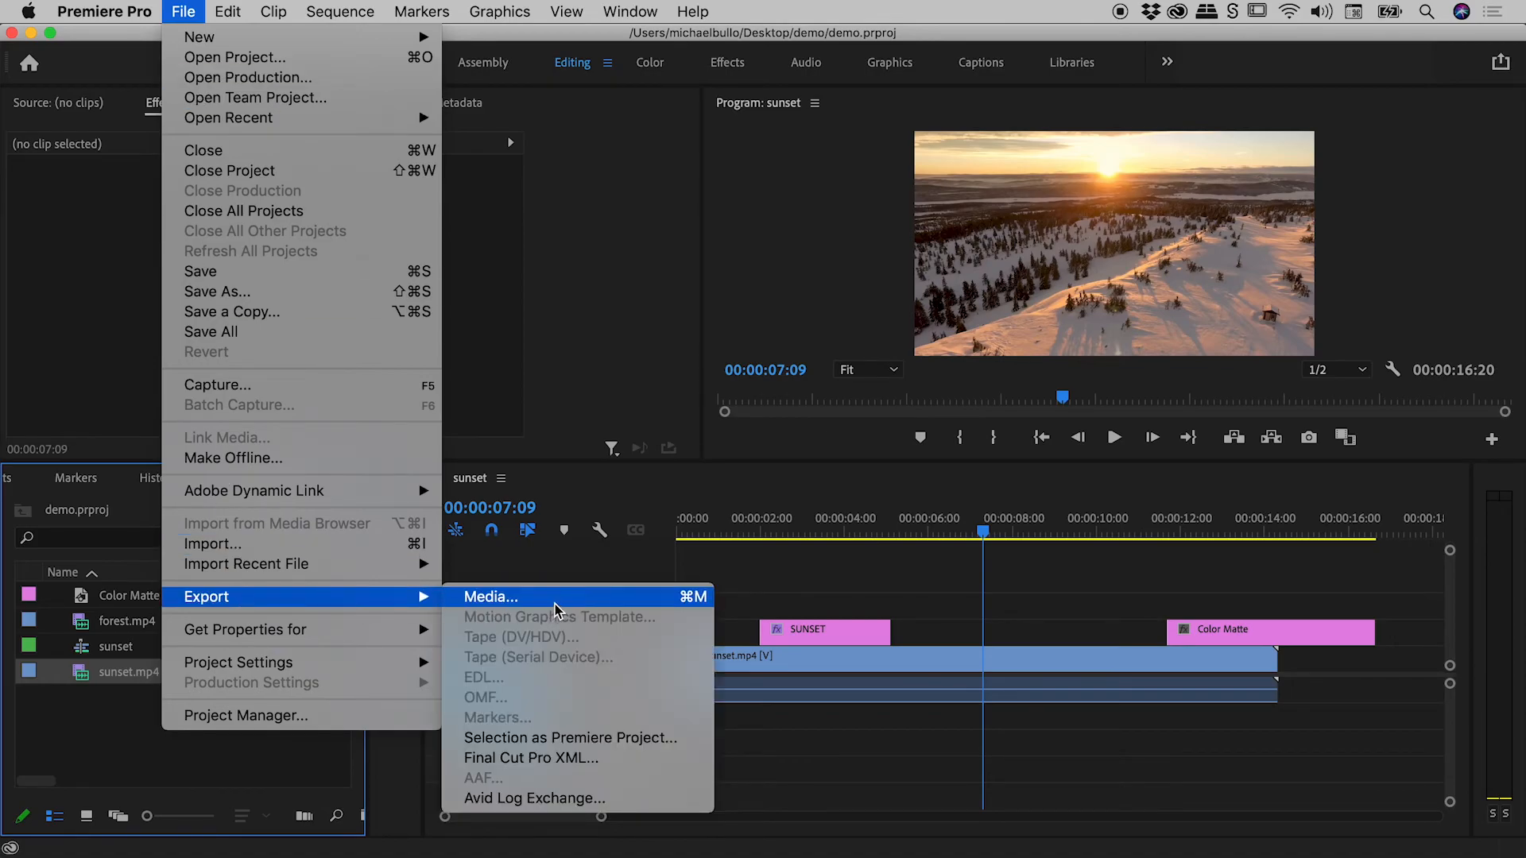